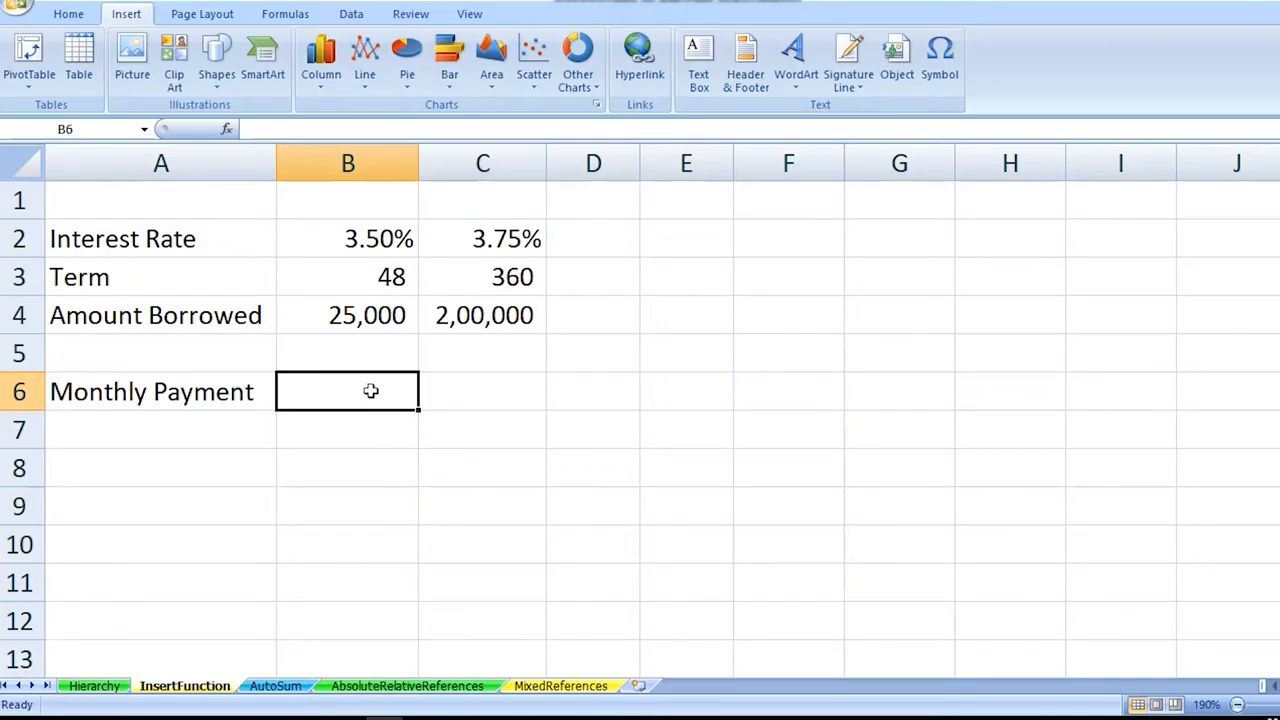
- Select the first loan's rate, term and amount, then browse the Financial functions list for PMT
left_click_drag(348, 238, 368, 316)
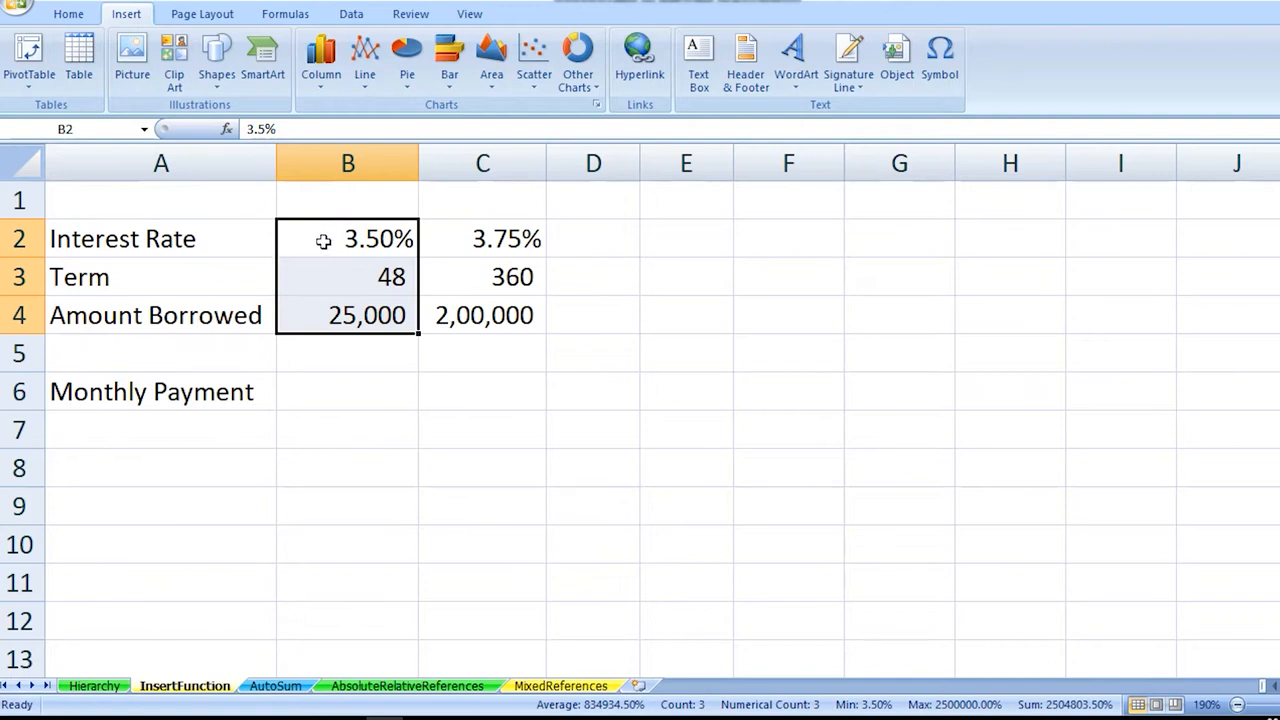
mouse_move(332, 280)
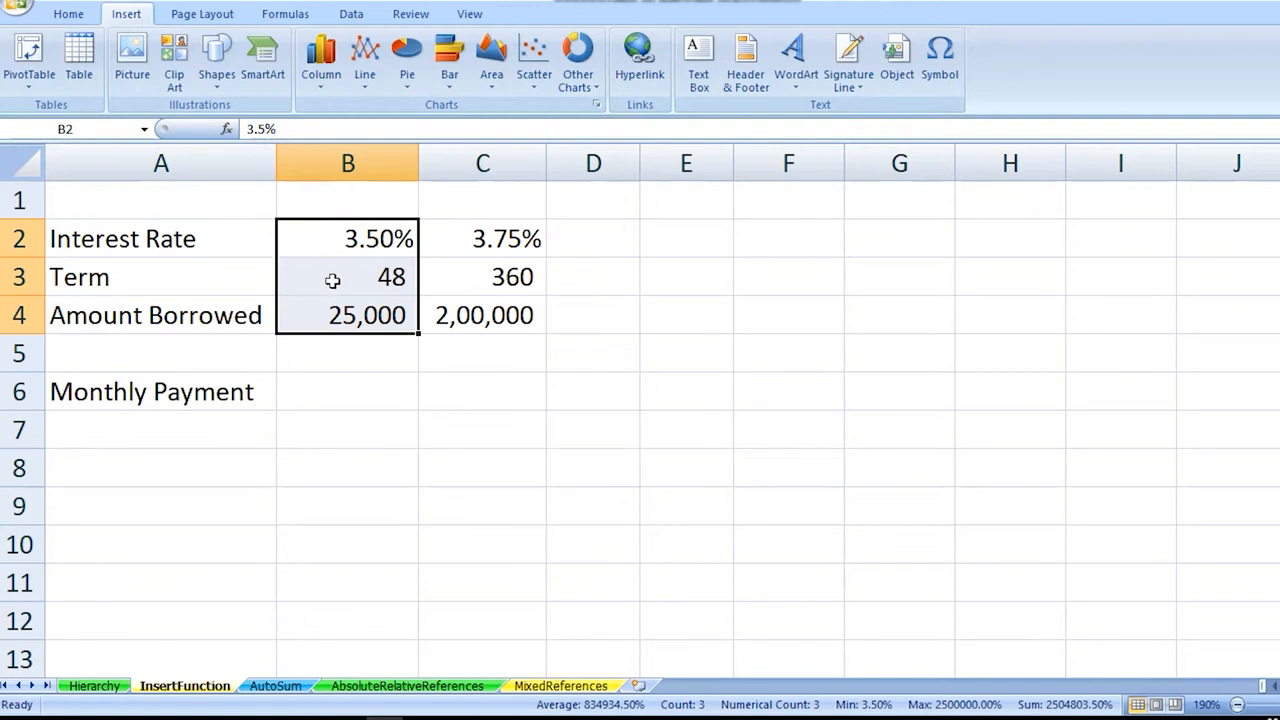
mouse_move(344, 300)
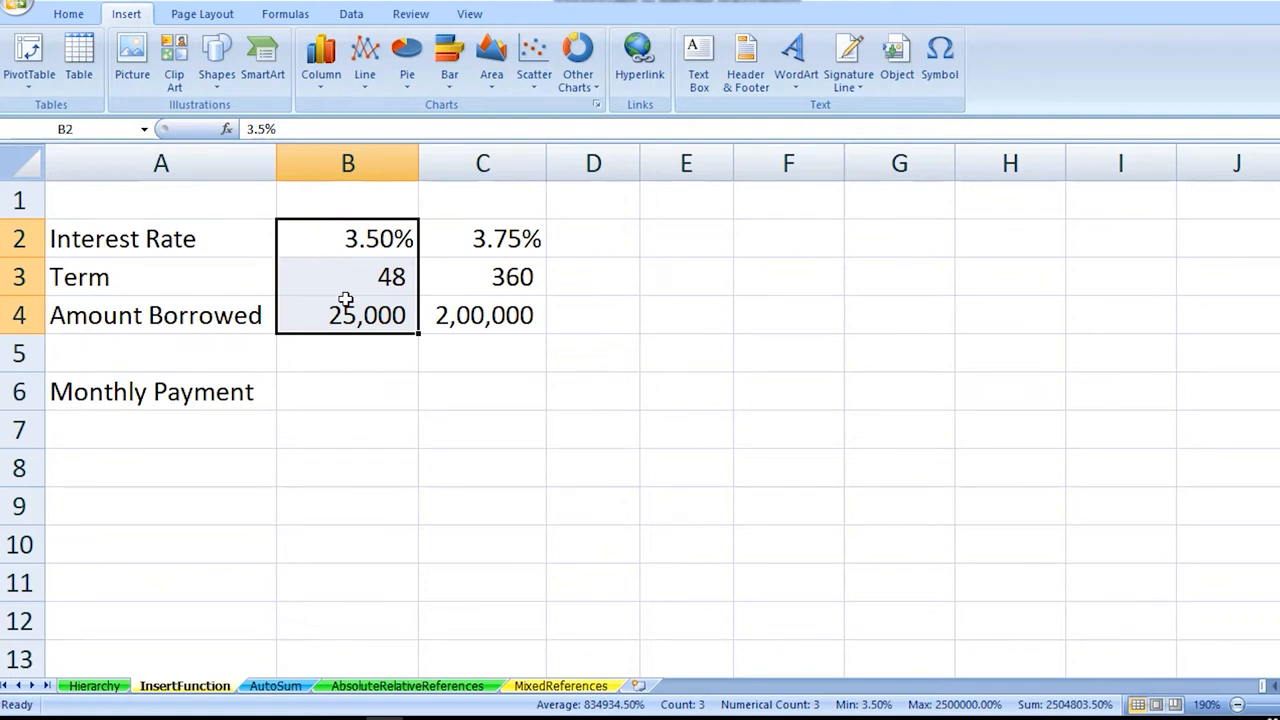
mouse_move(318, 222)
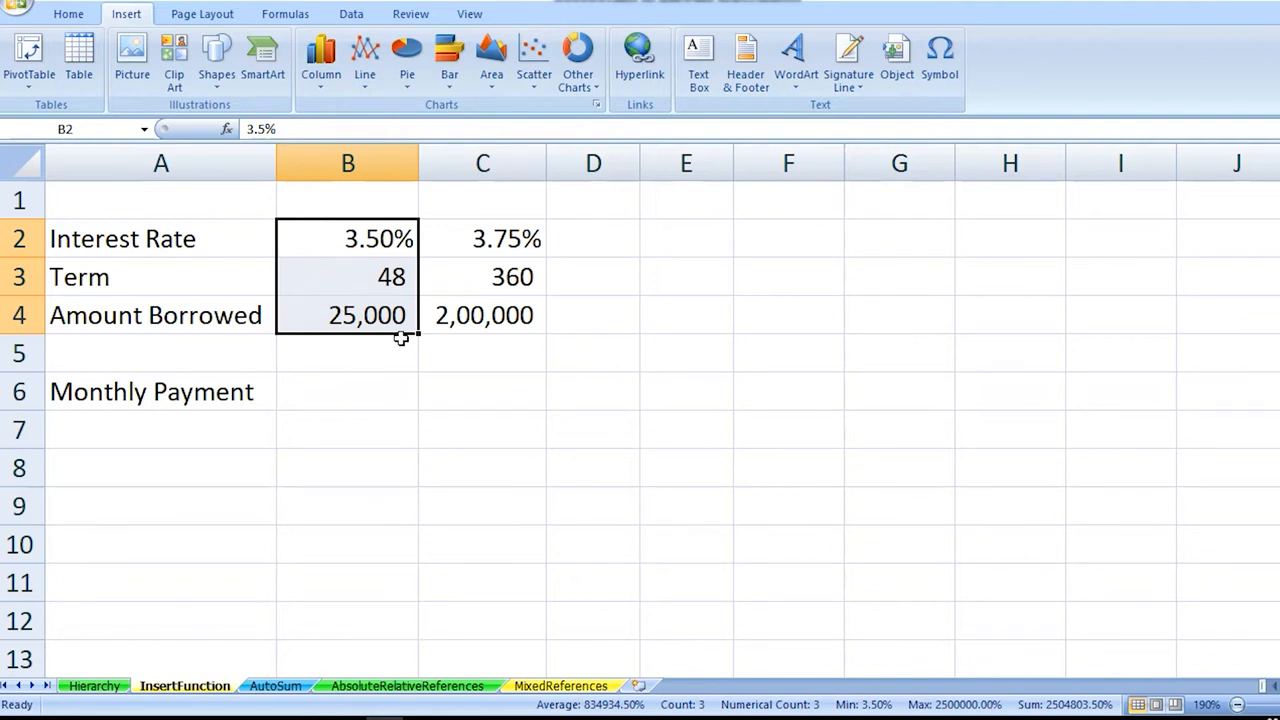
mouse_move(396, 348)
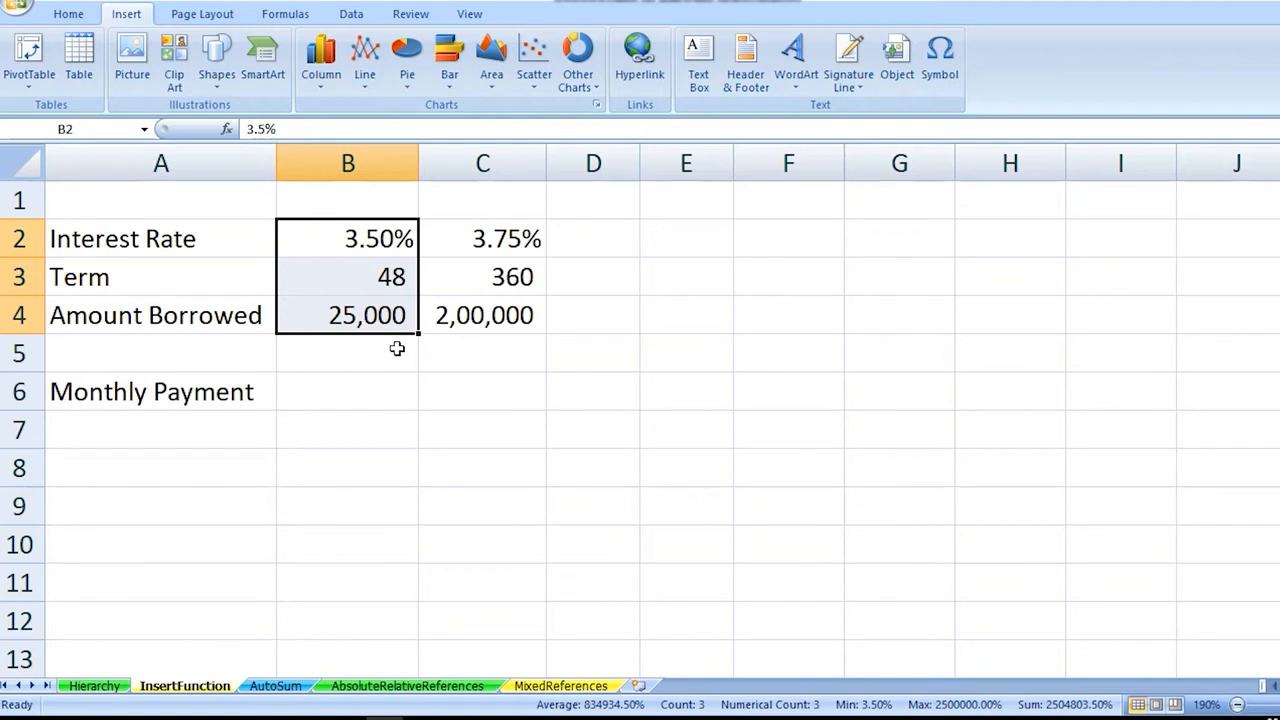
mouse_move(350, 336)
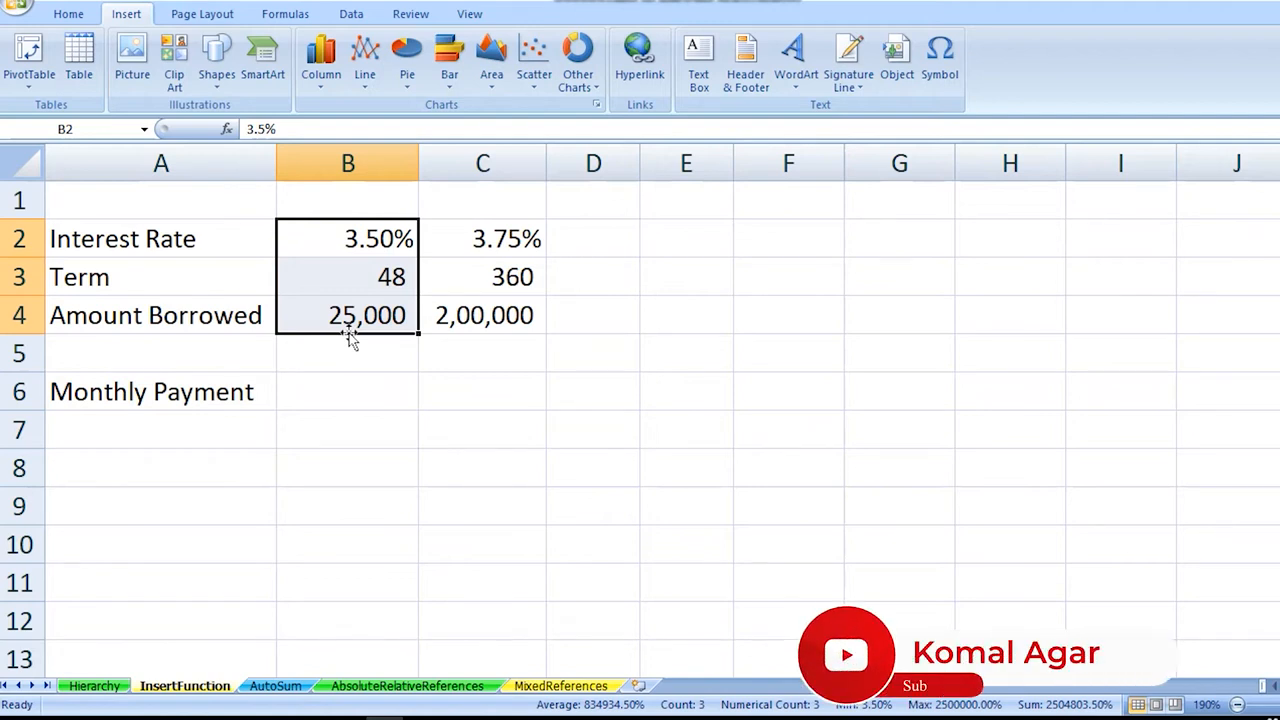
left_click(284, 12)
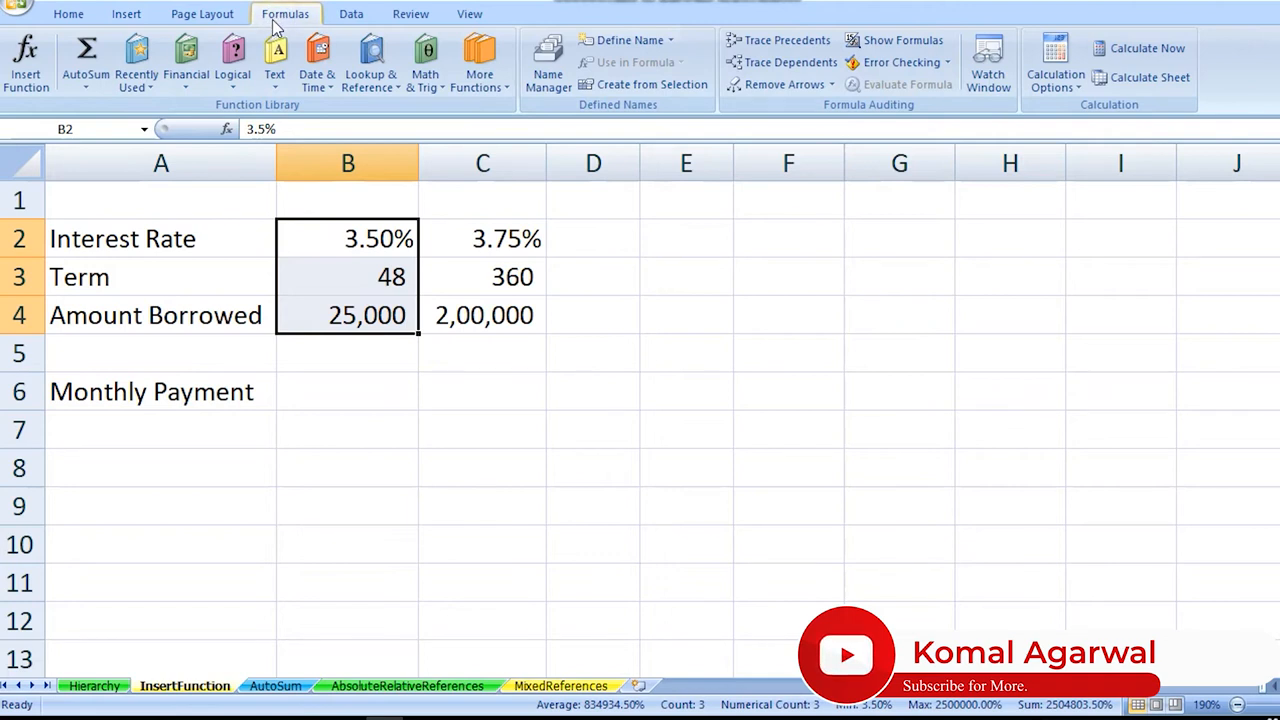
mouse_move(186, 56)
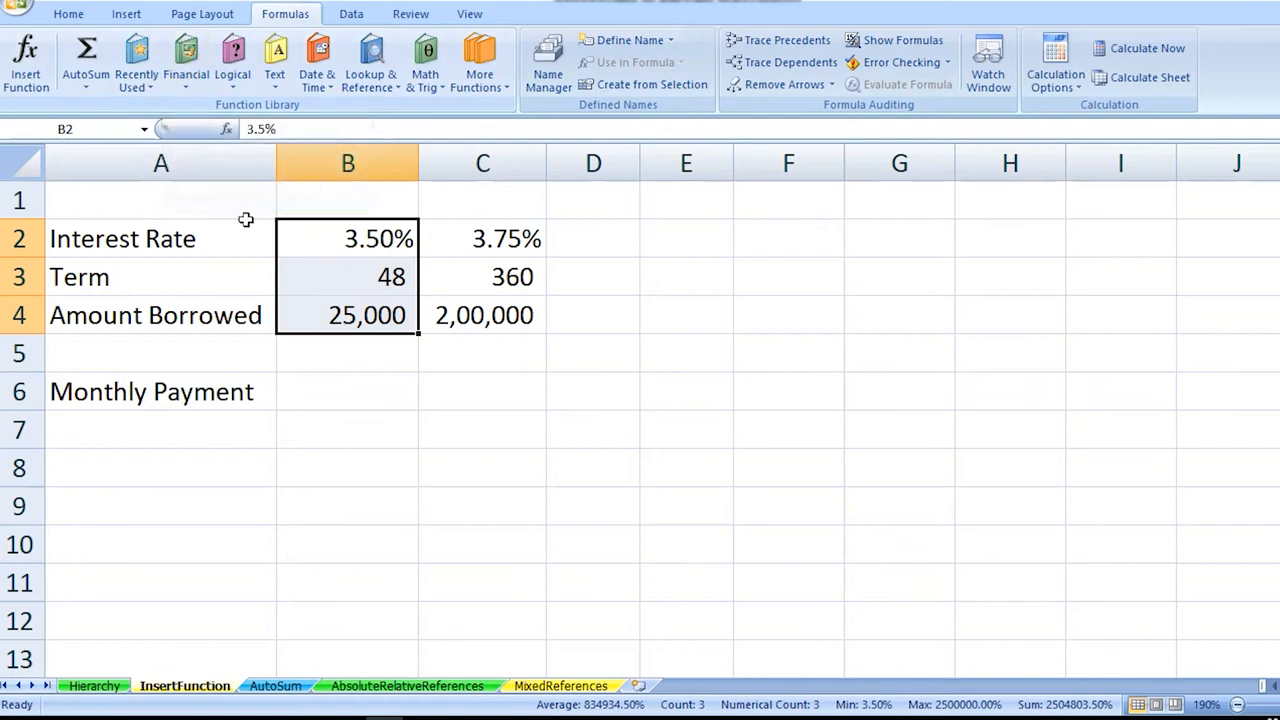
left_click(186, 60)
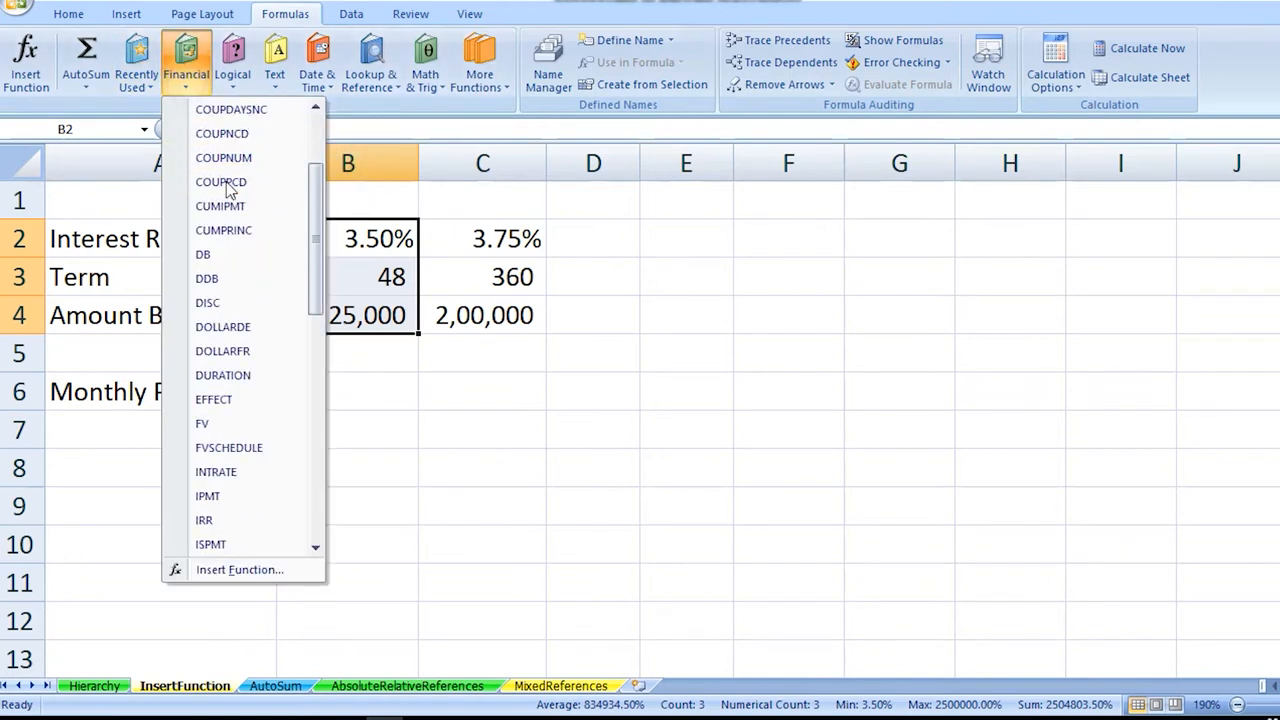
scroll("down", 3)
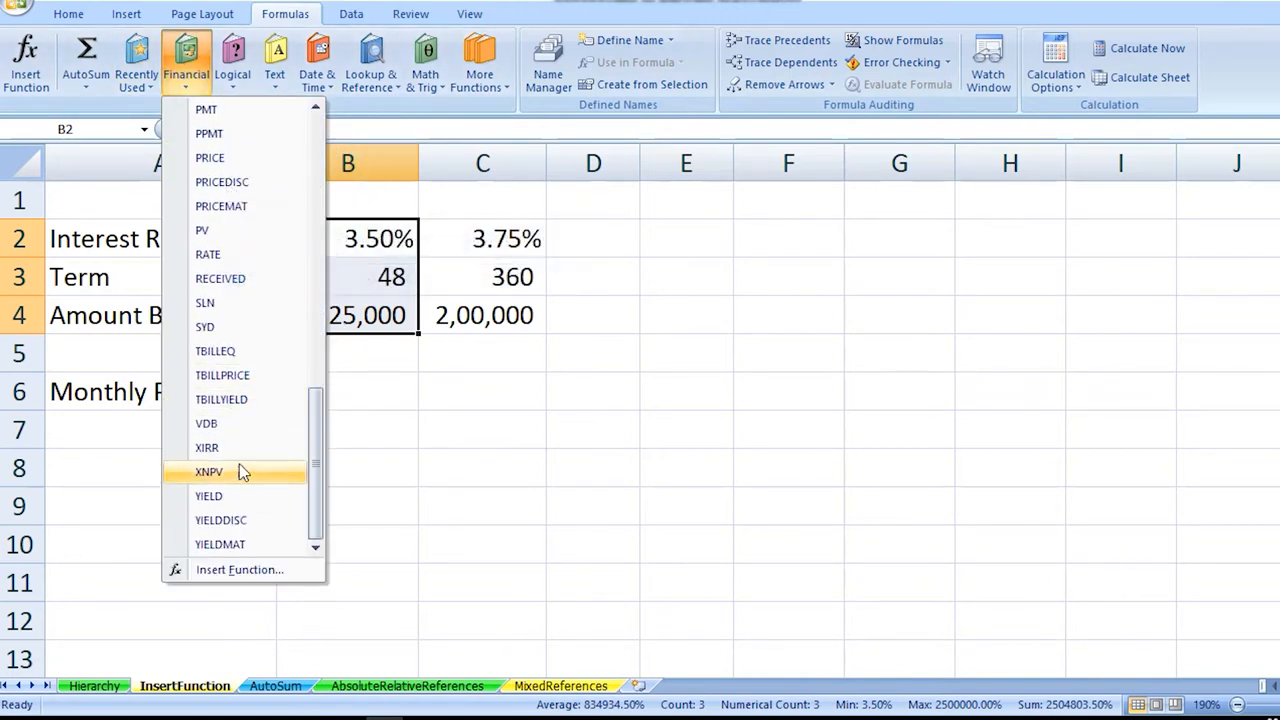
scroll("up", 3)
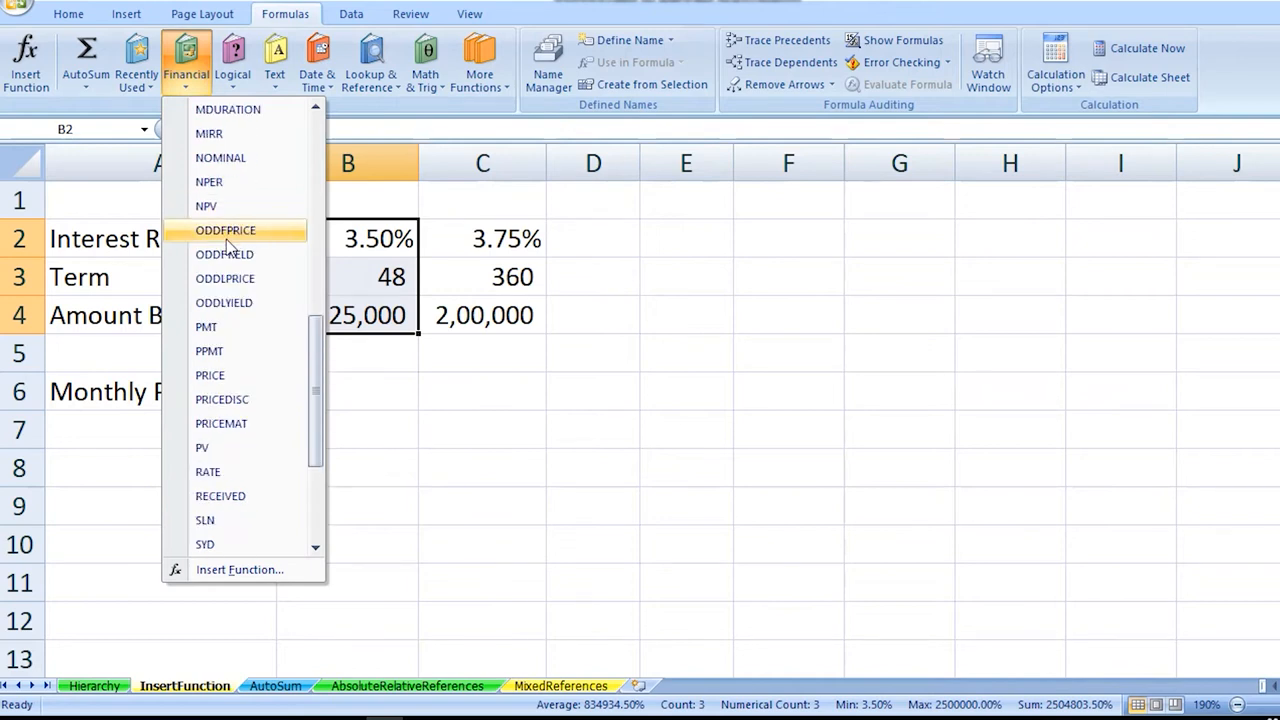
mouse_move(224, 278)
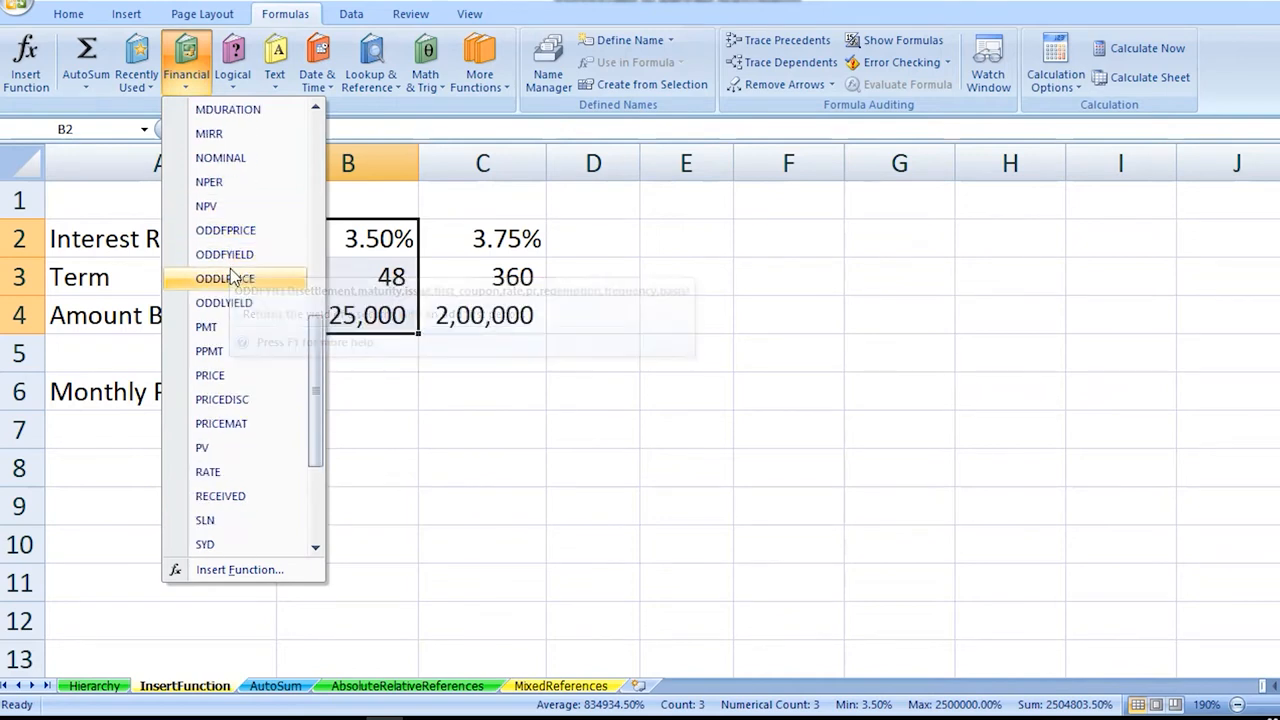
mouse_move(232, 302)
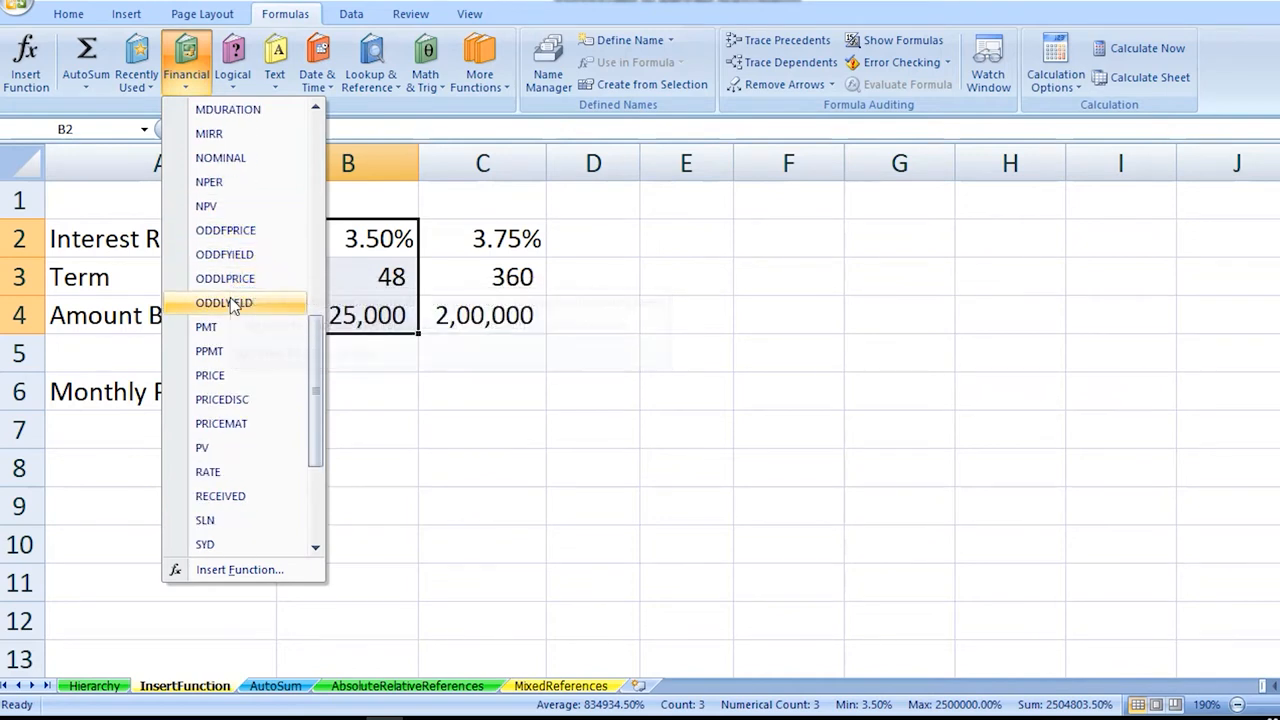
mouse_move(230, 328)
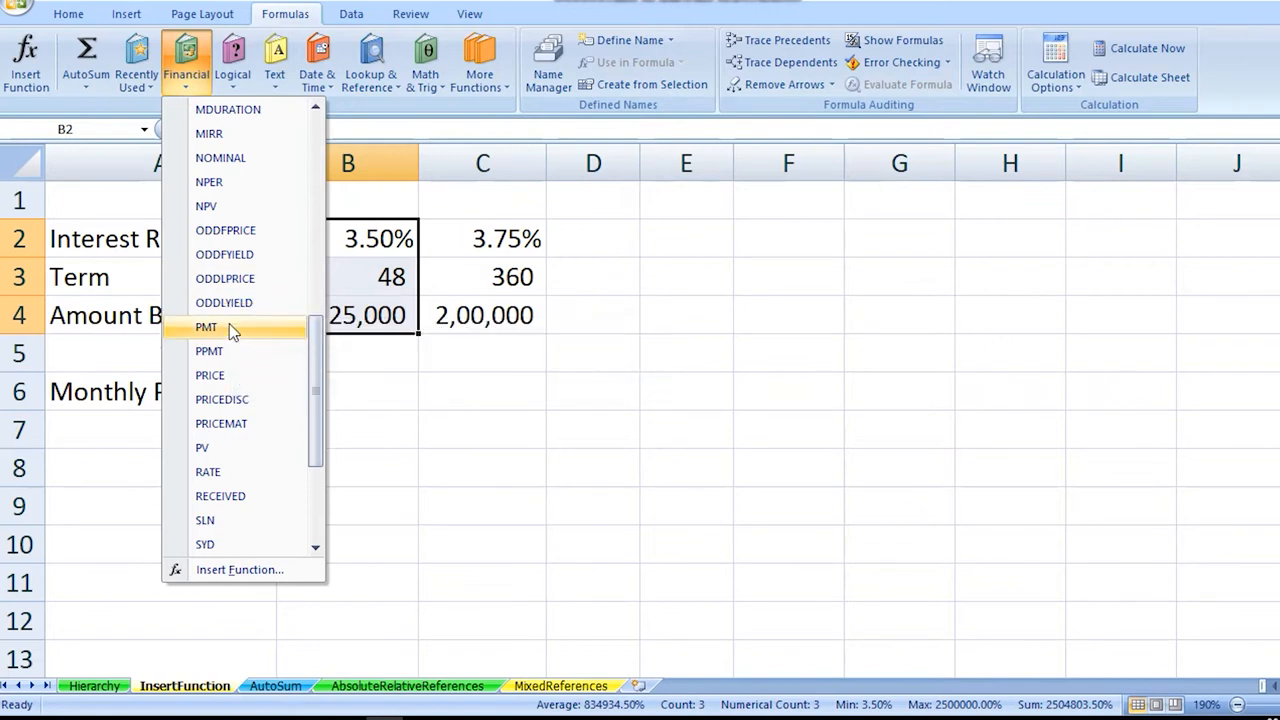
mouse_move(248, 352)
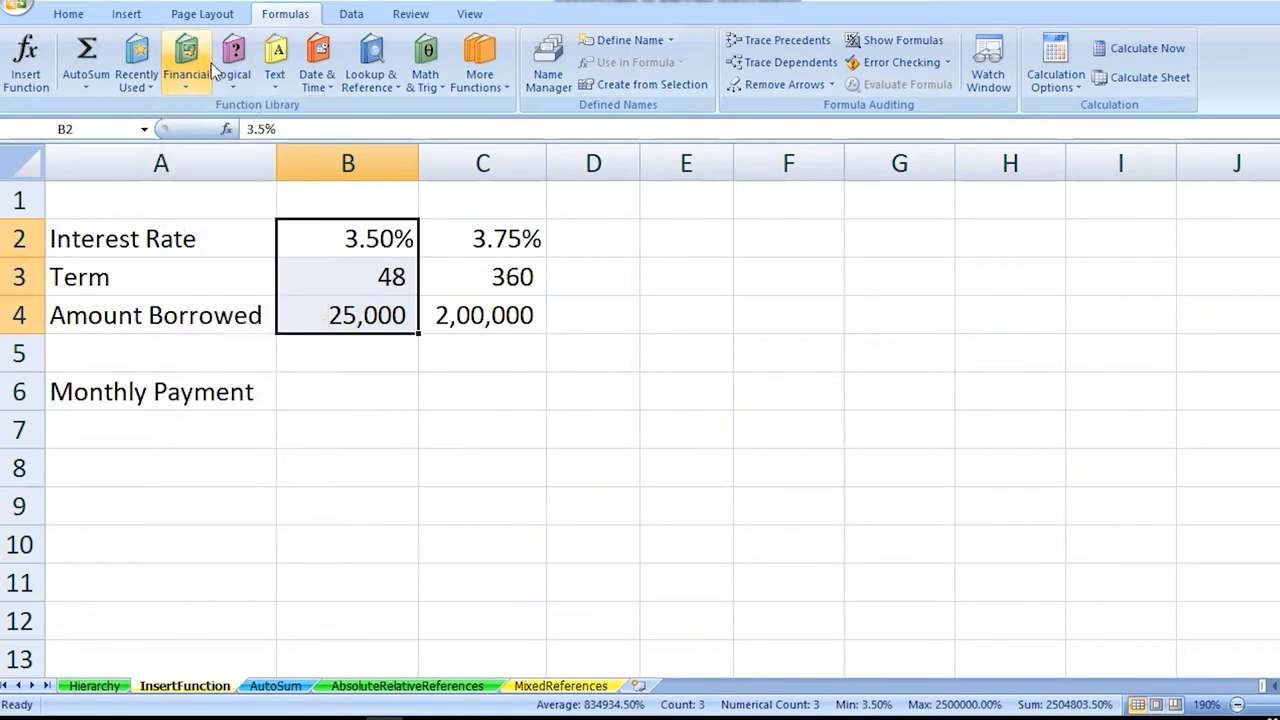
mouse_move(456, 472)
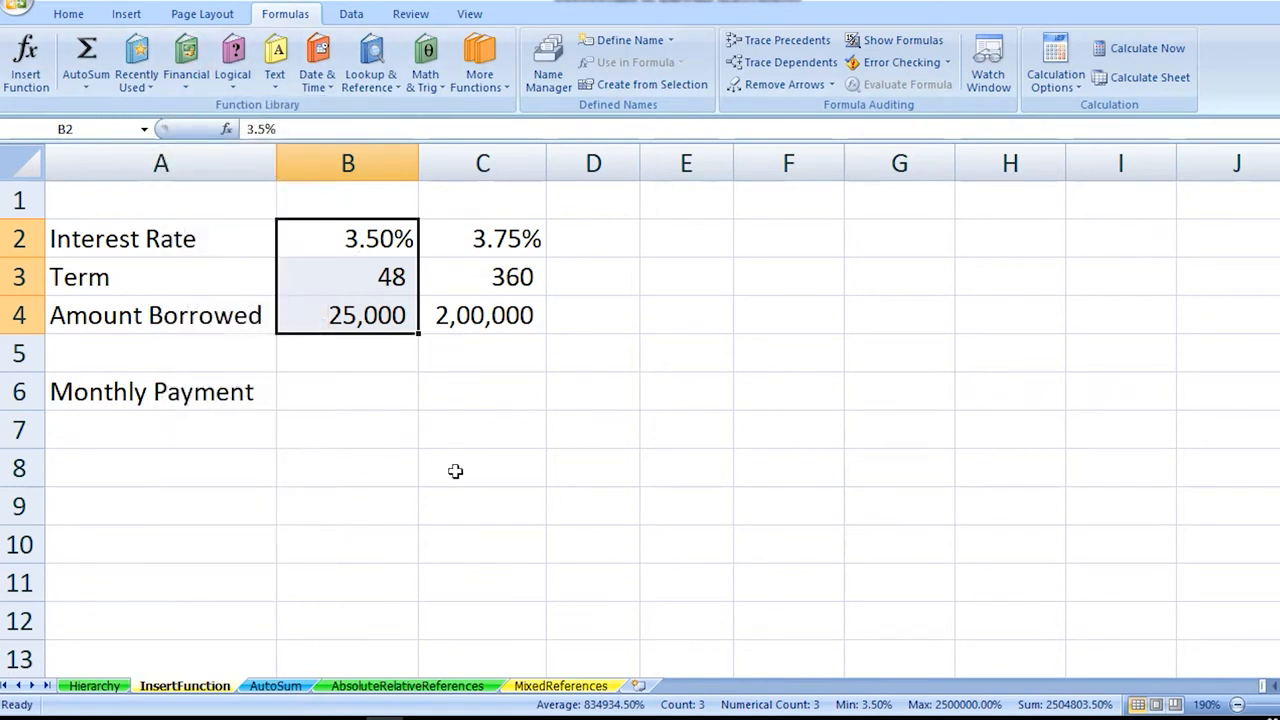
- Start a function in B6 and search the function list for 'Loan amount'
left_click(348, 390)
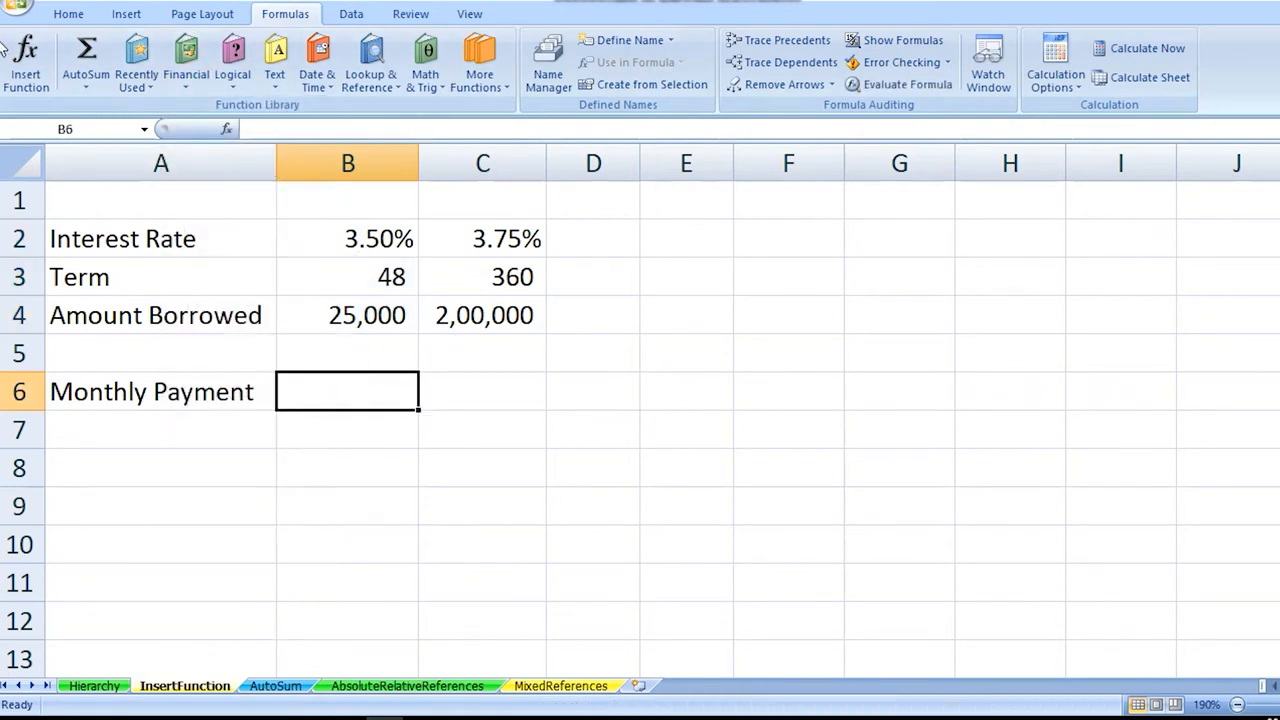
left_click(26, 60)
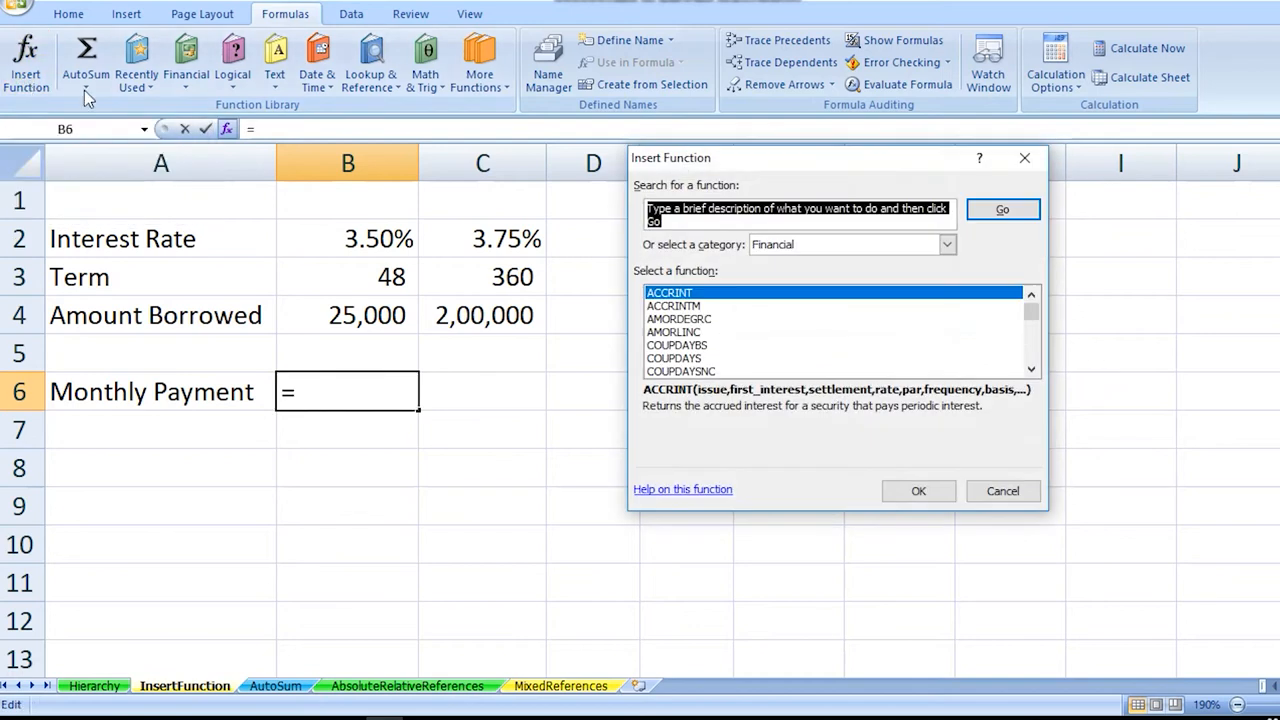
mouse_move(772, 300)
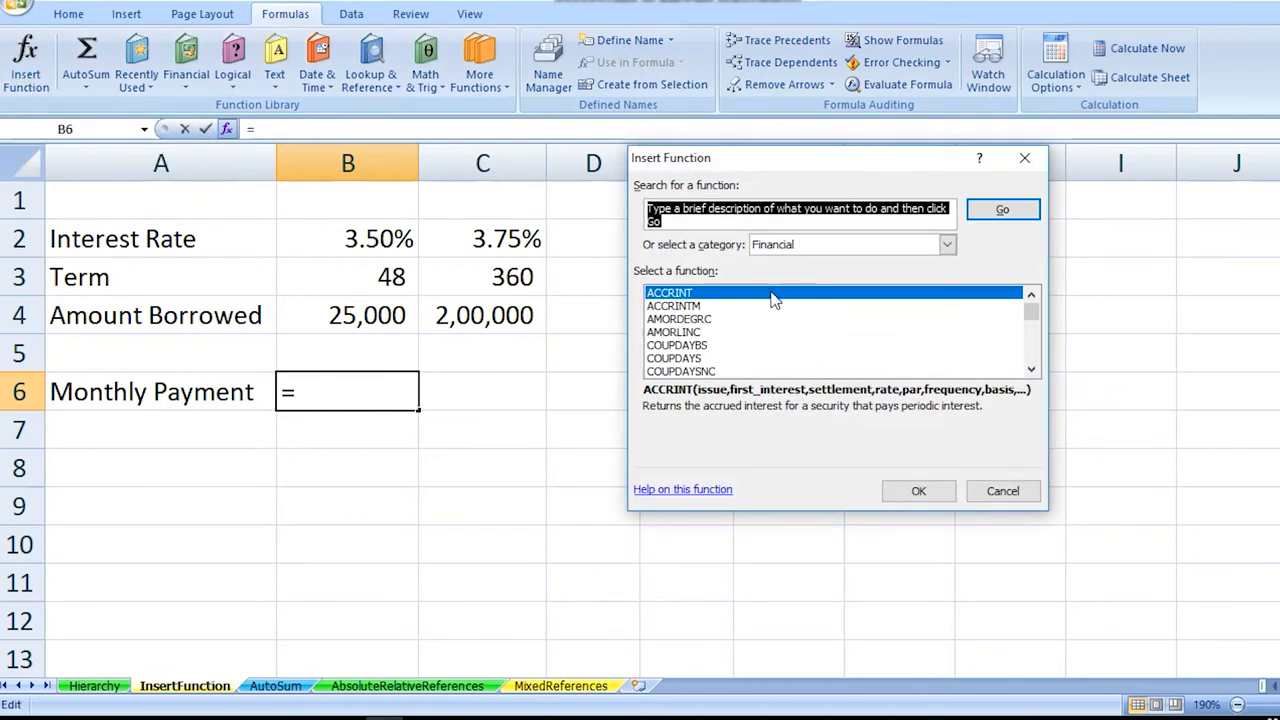
scroll("down", 3)
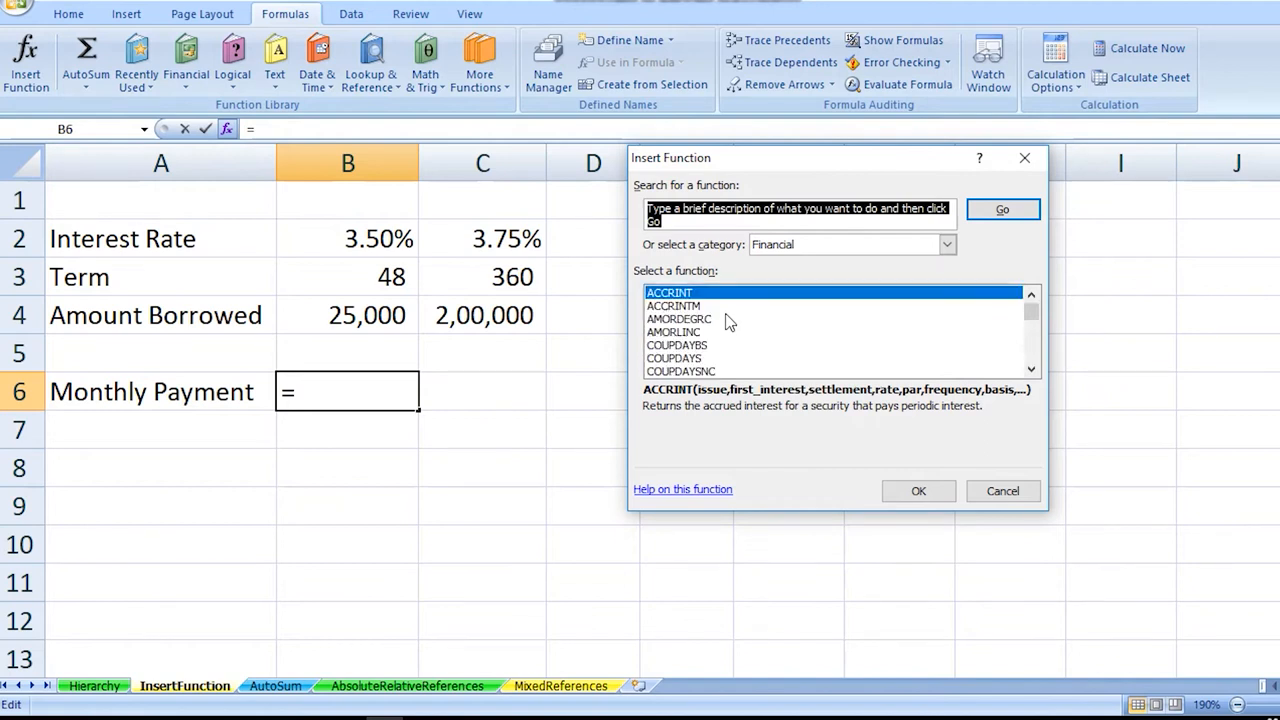
mouse_move(992, 316)
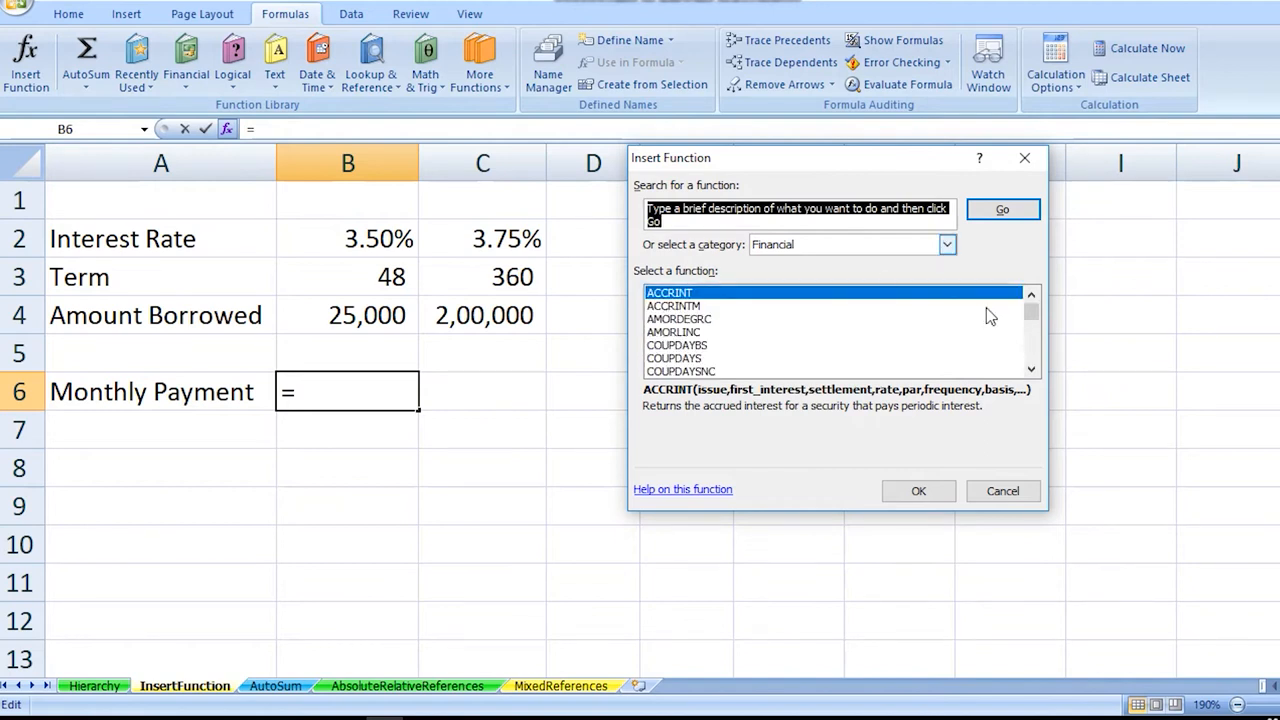
type("Lo")
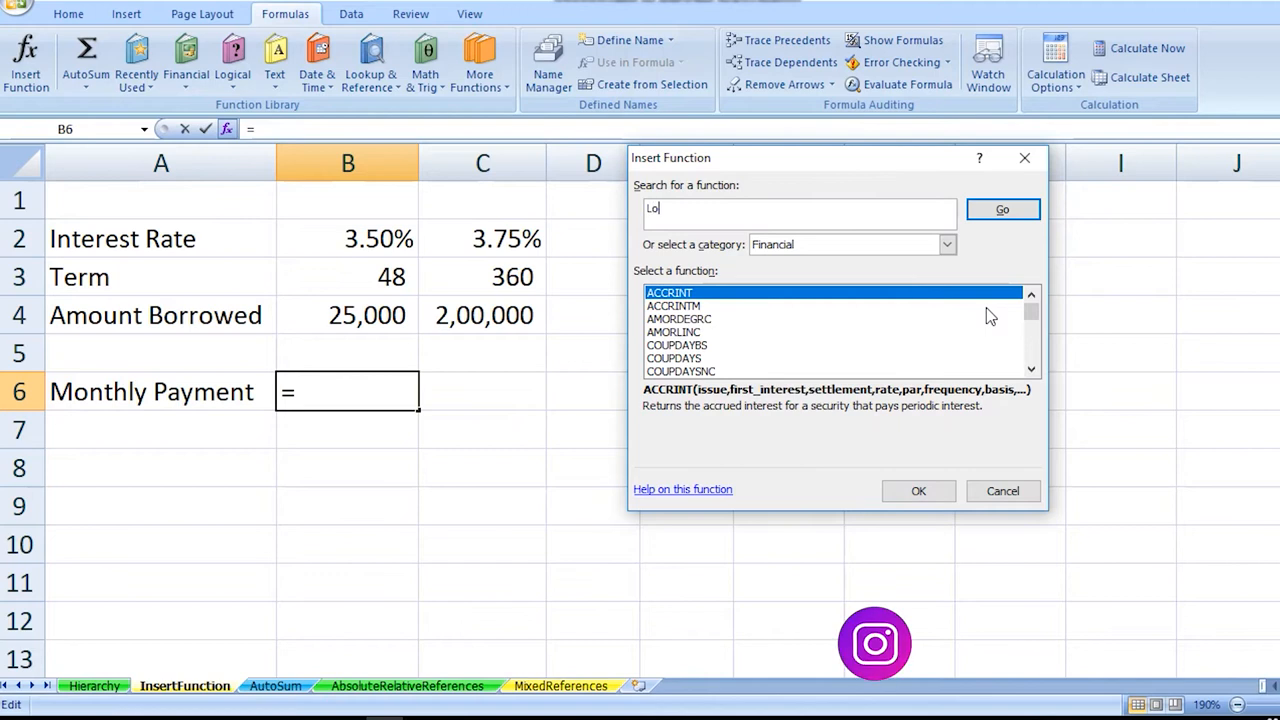
type("an")
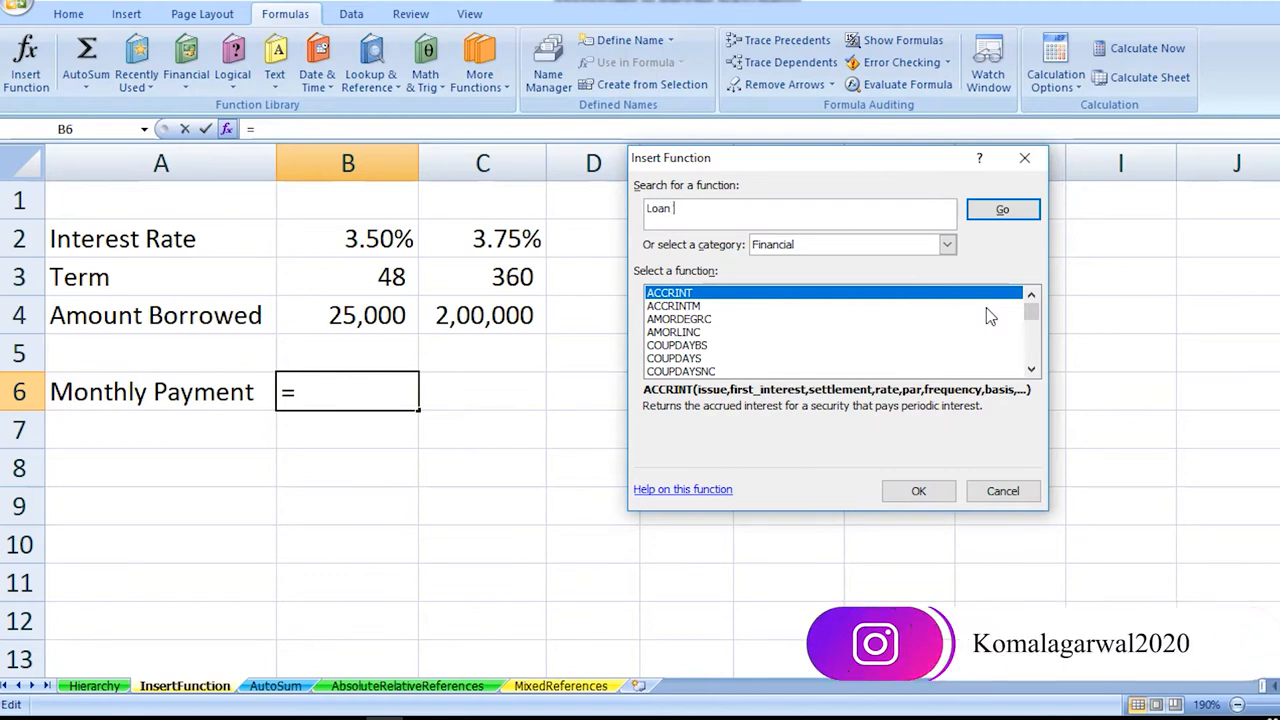
type("account")
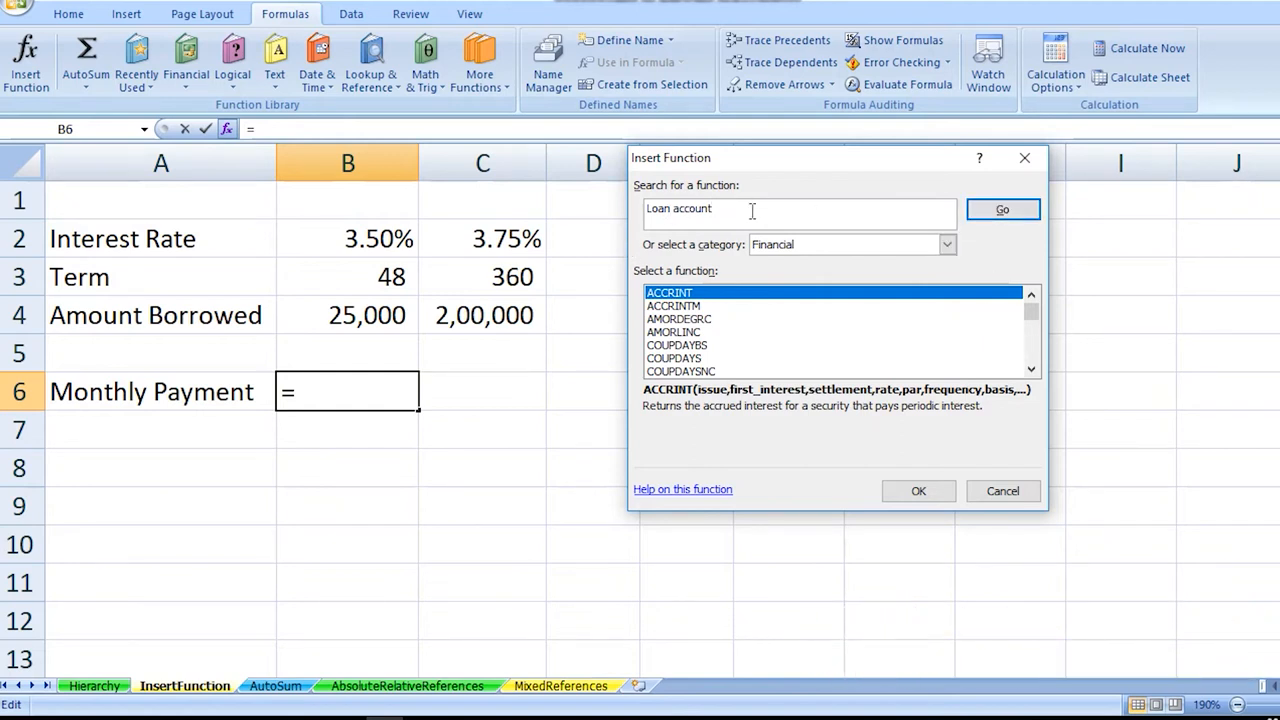
type("Loan amo")
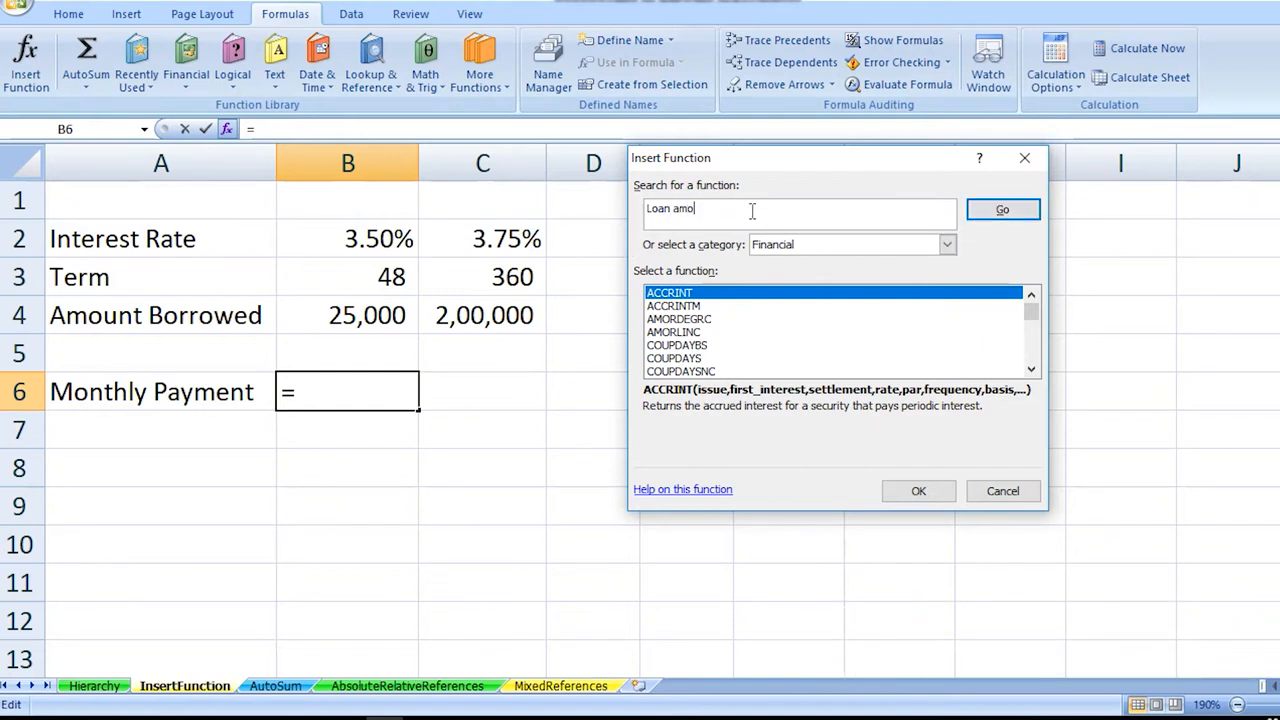
type("unt")
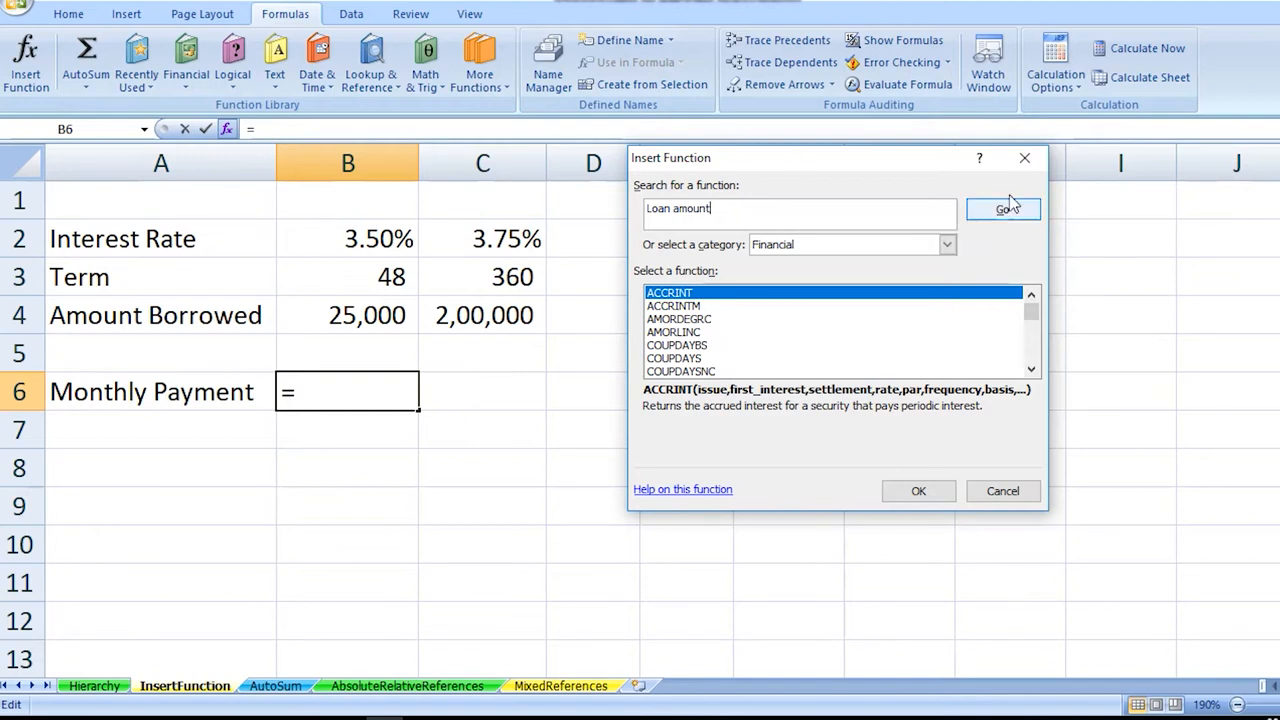
- Run the 'Loan amount' search so PMT is suggested for the loan payment
left_click(1002, 210)
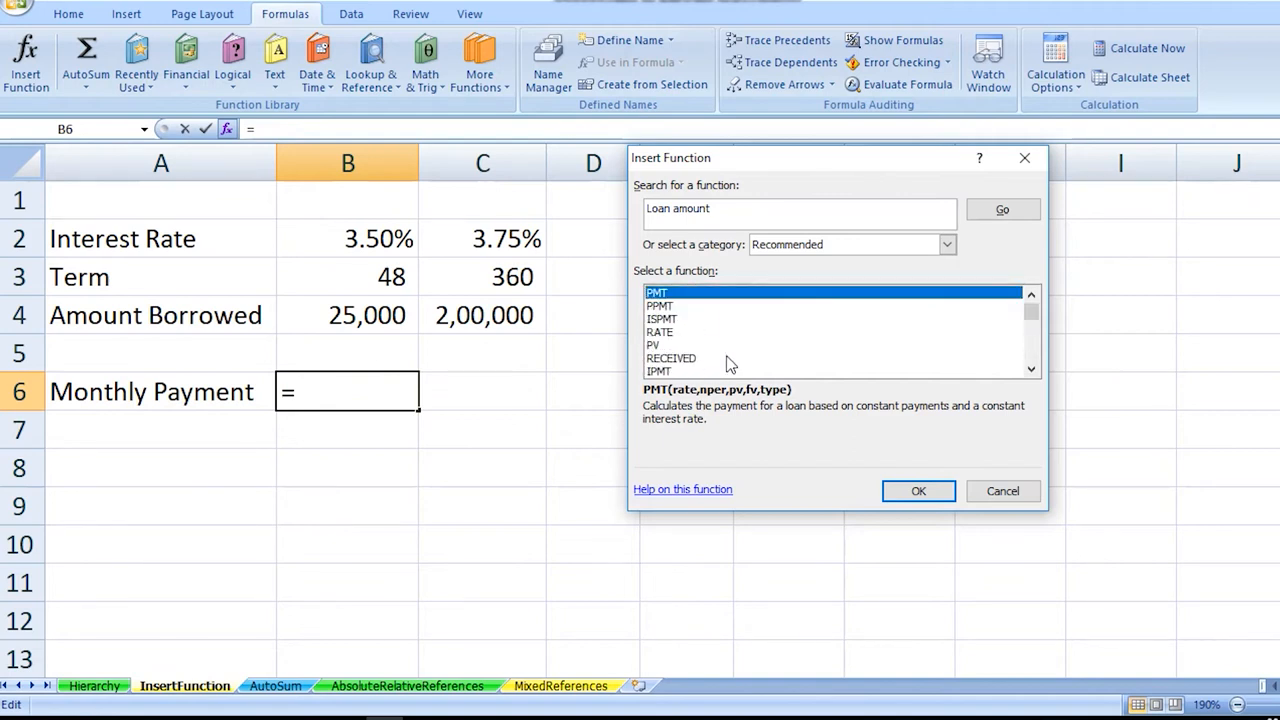
mouse_move(730, 350)
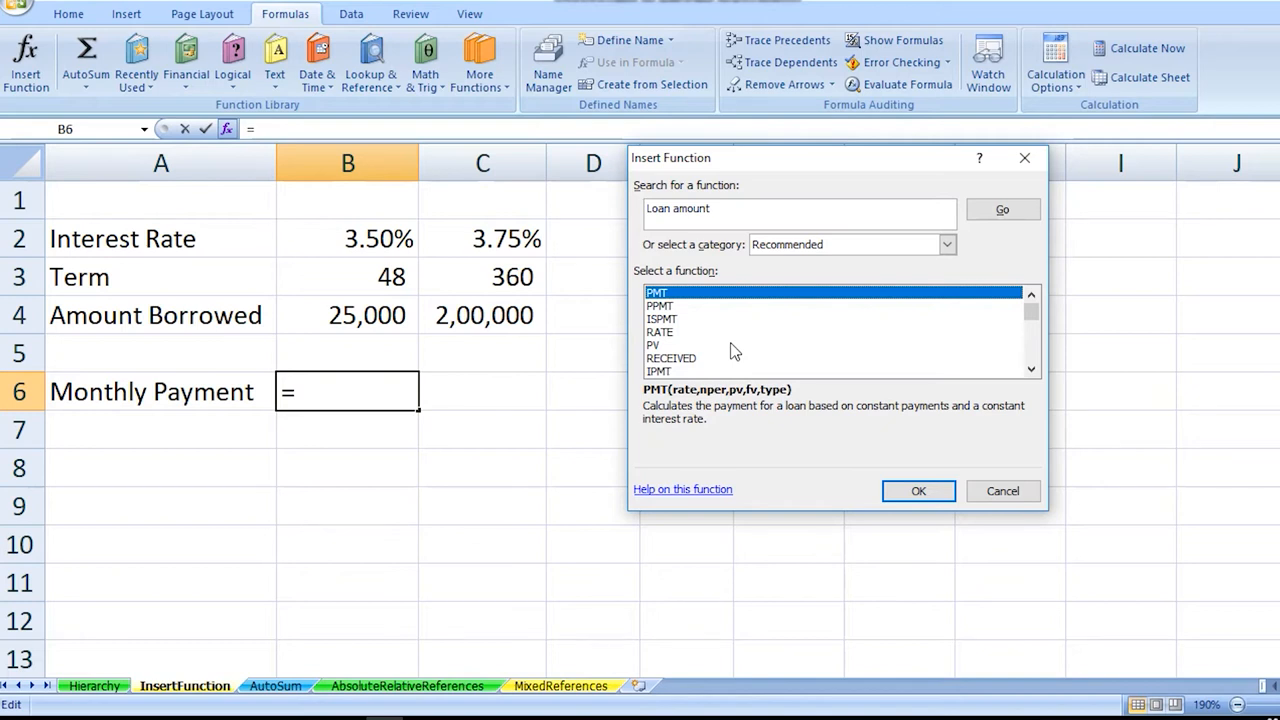
mouse_move(738, 344)
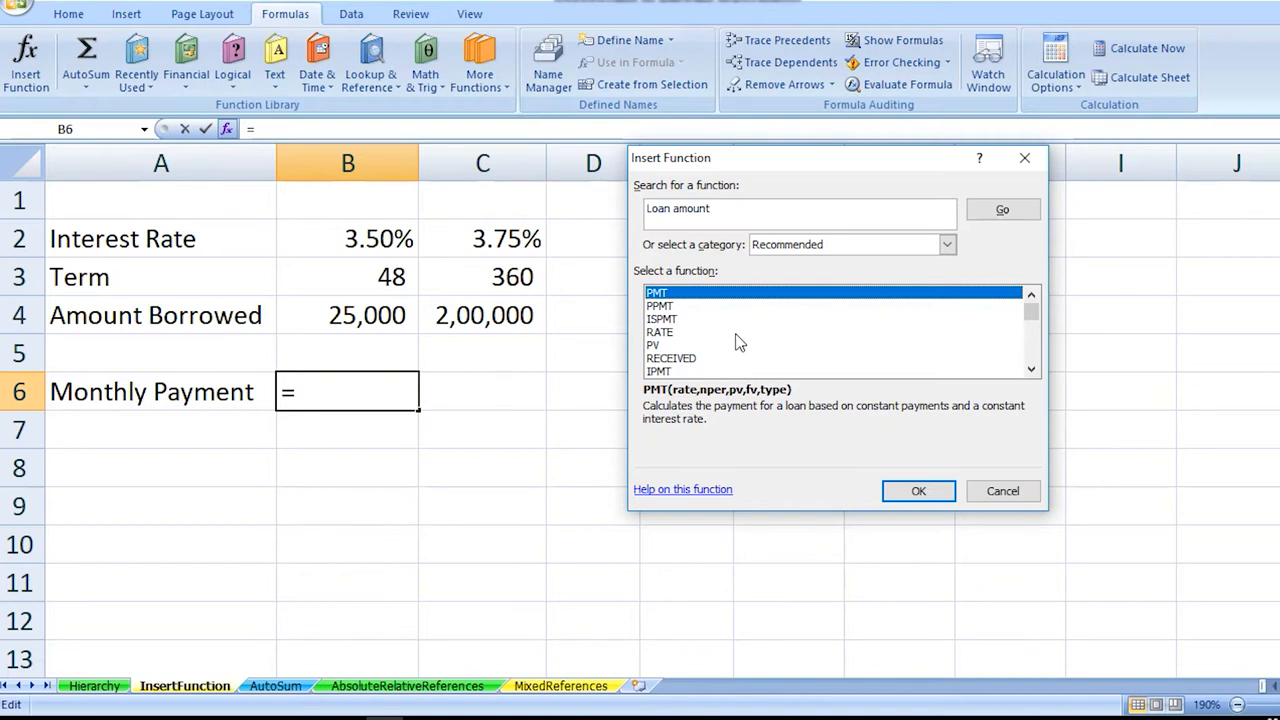
mouse_move(664, 298)
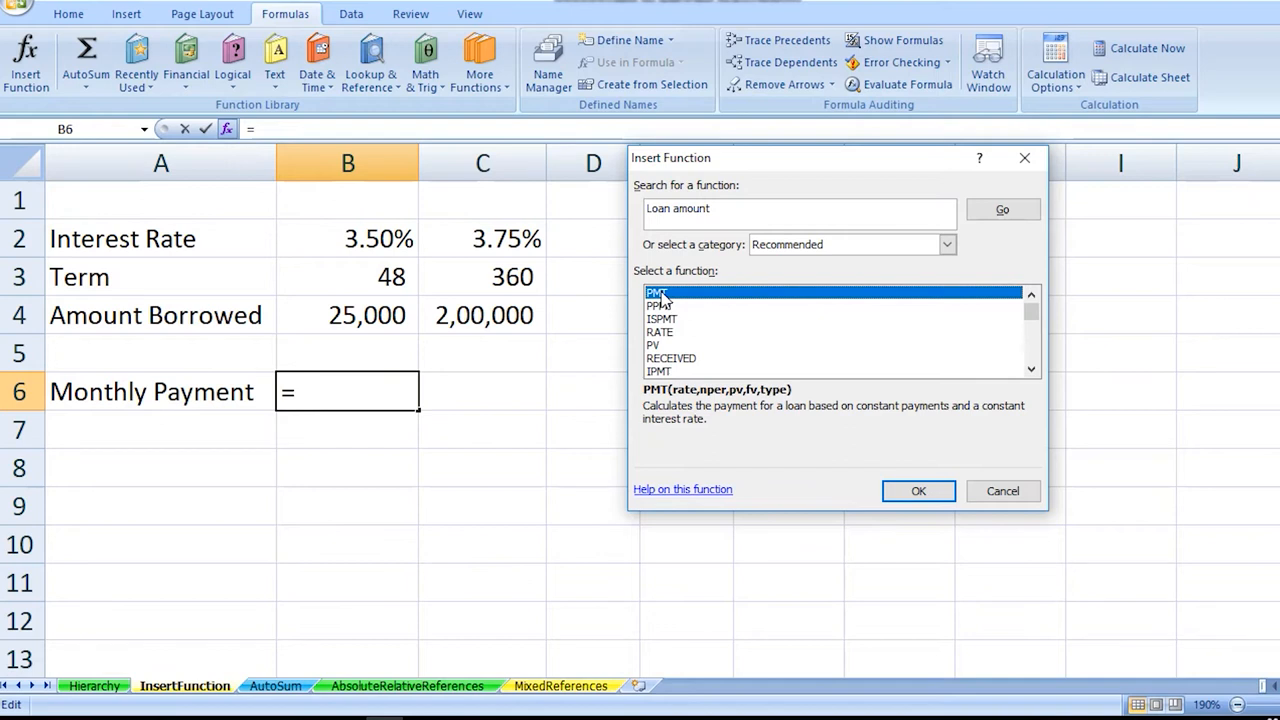
mouse_move(656, 412)
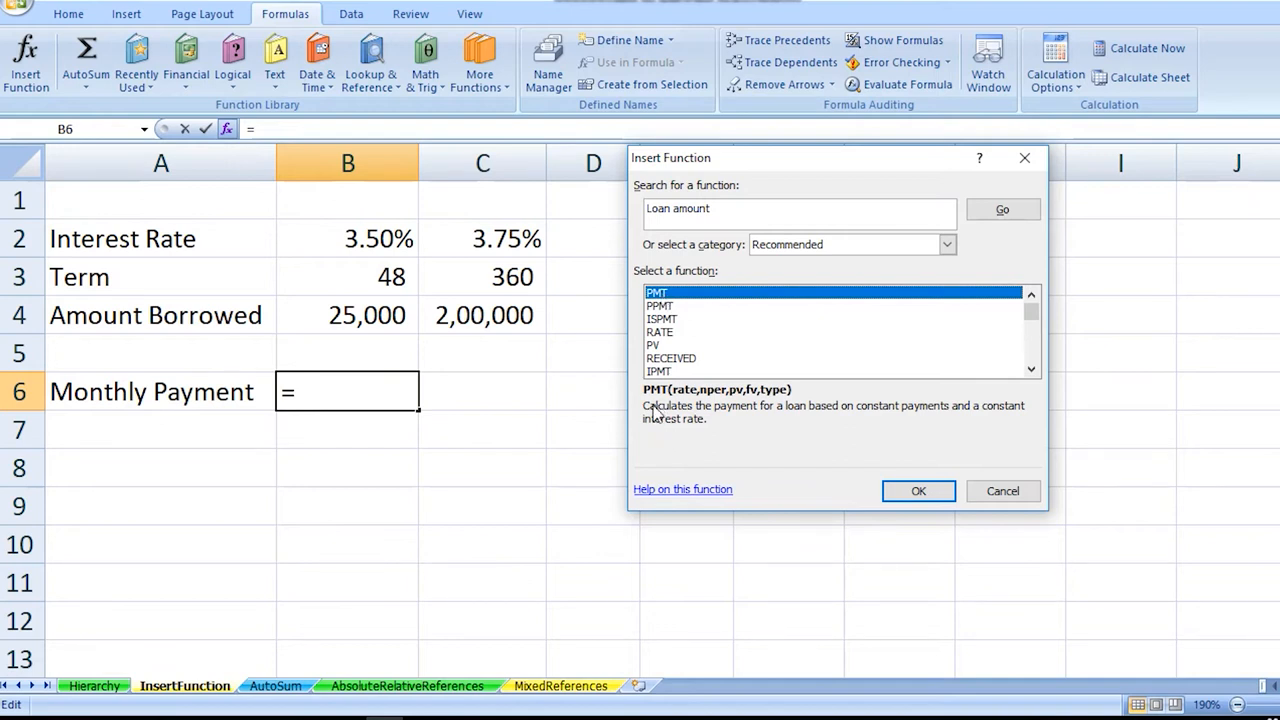
mouse_move(676, 432)
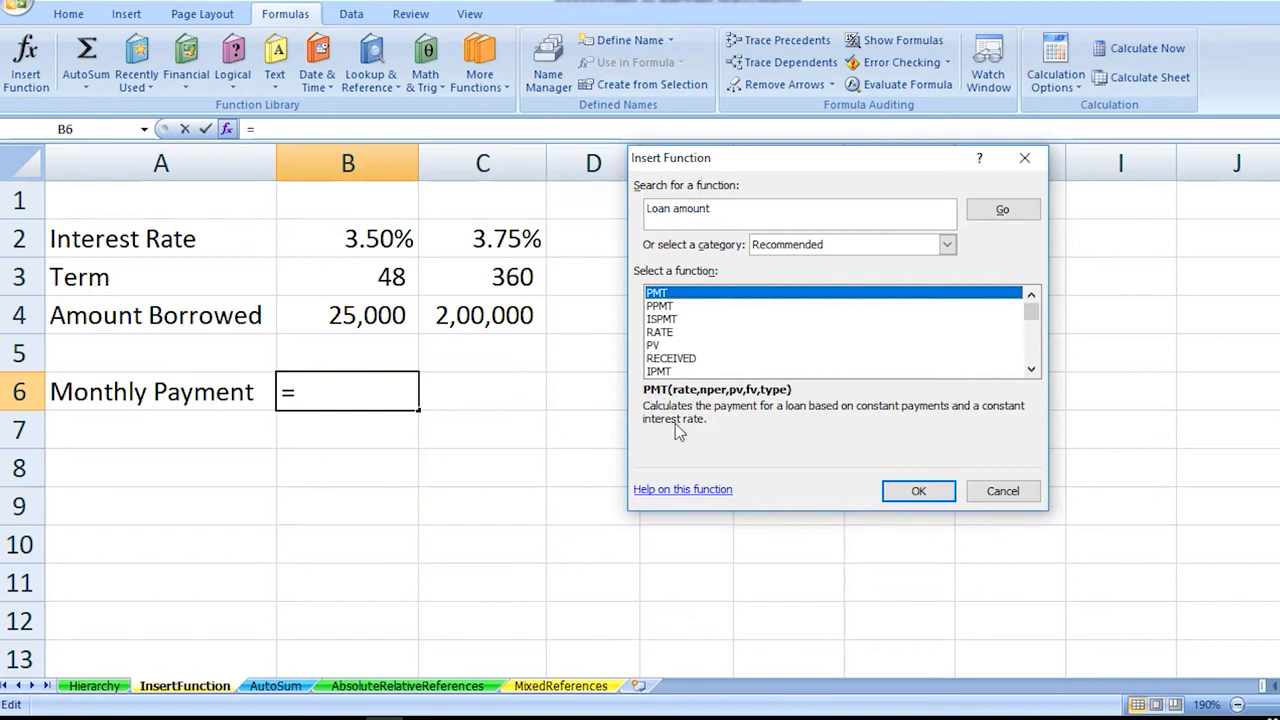
mouse_move(760, 420)
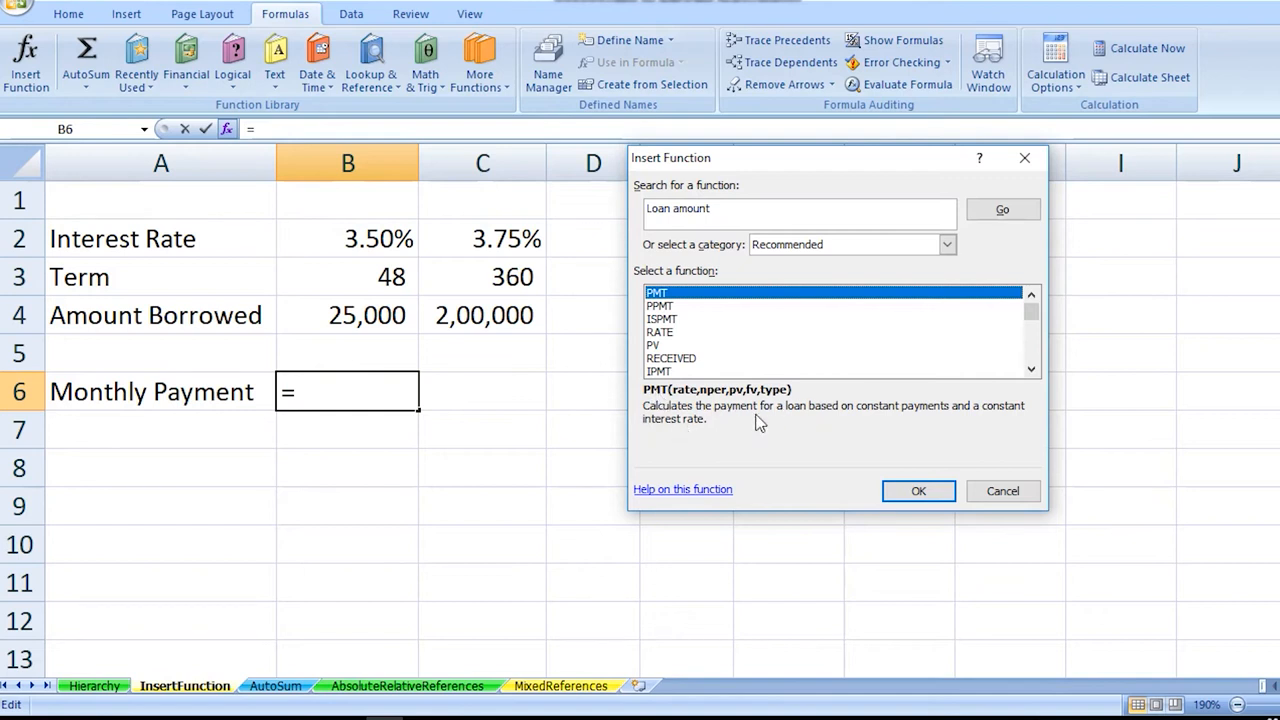
mouse_move(930, 428)
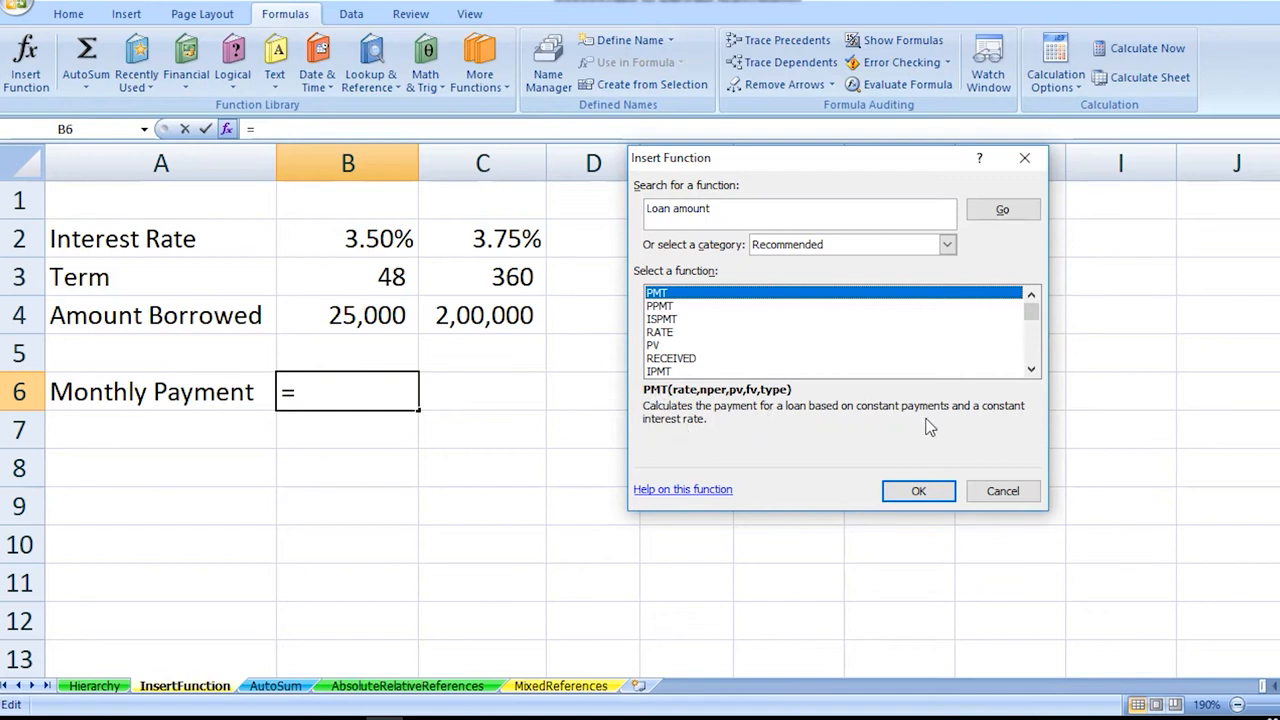
mouse_move(728, 304)
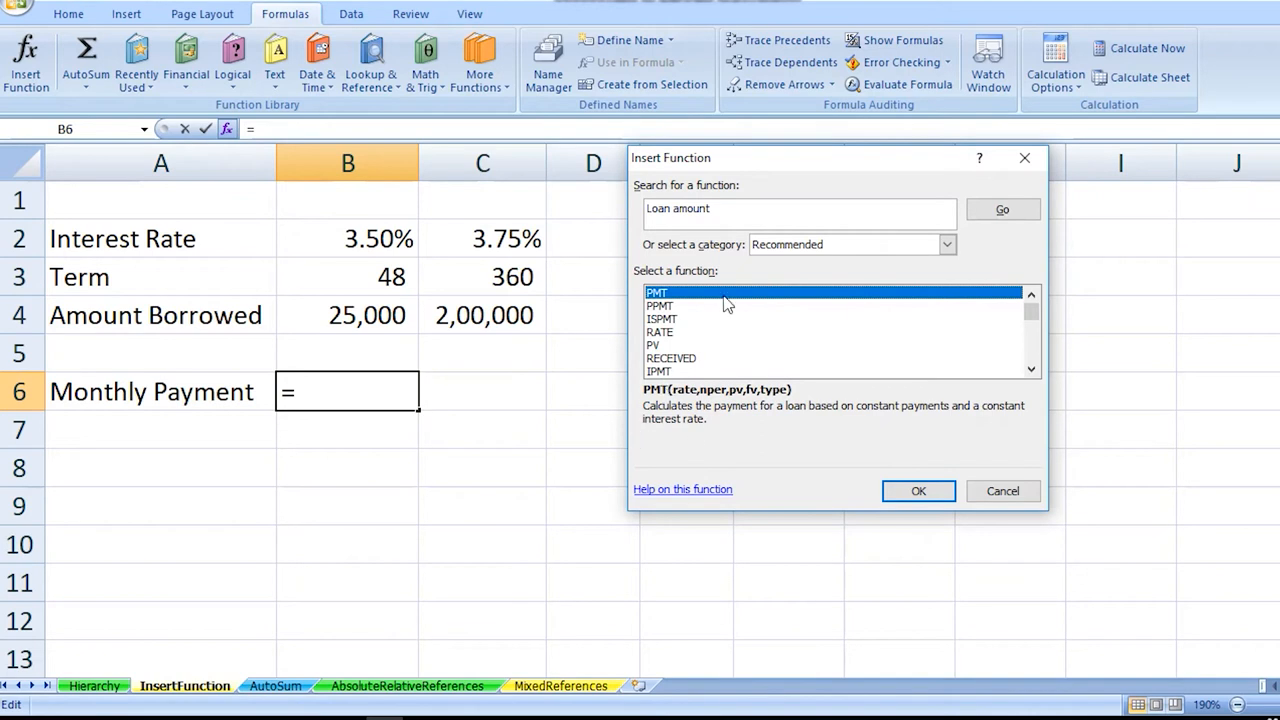
- Fill PMT with rate B2/12, periods B3 and present value B4, previewing ($558.90)
left_click(918, 492)
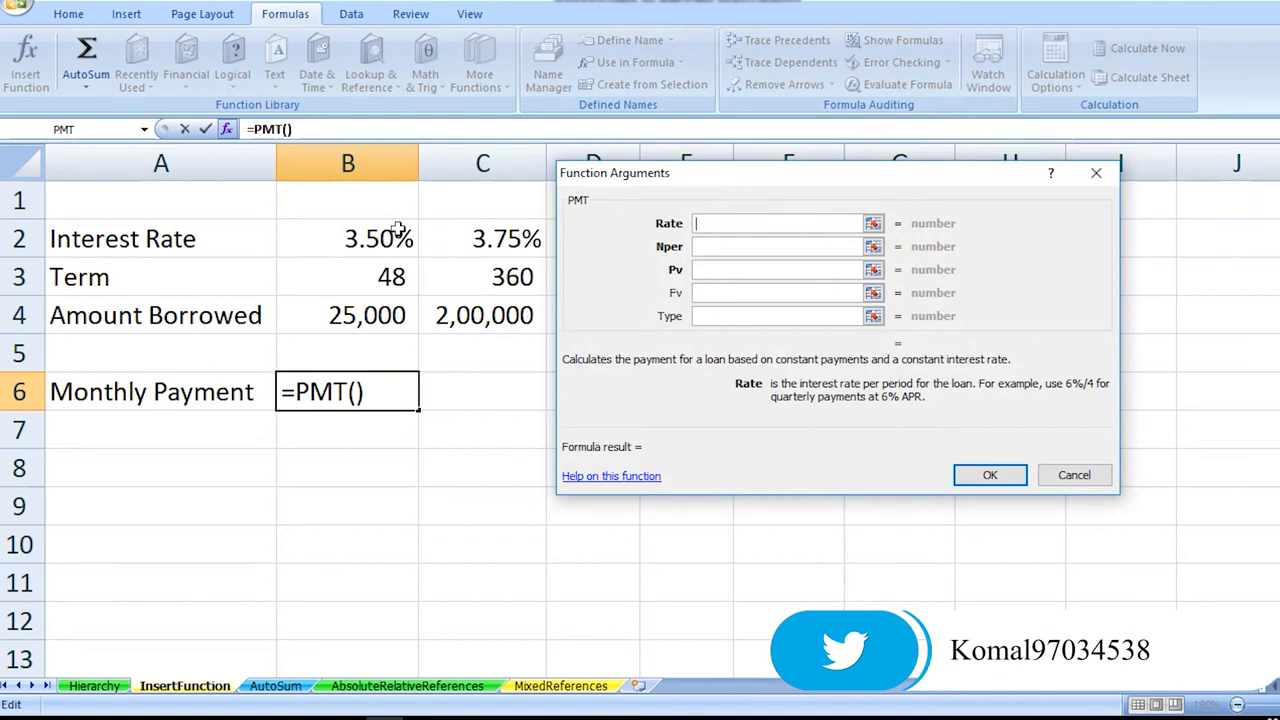
left_click(348, 238)
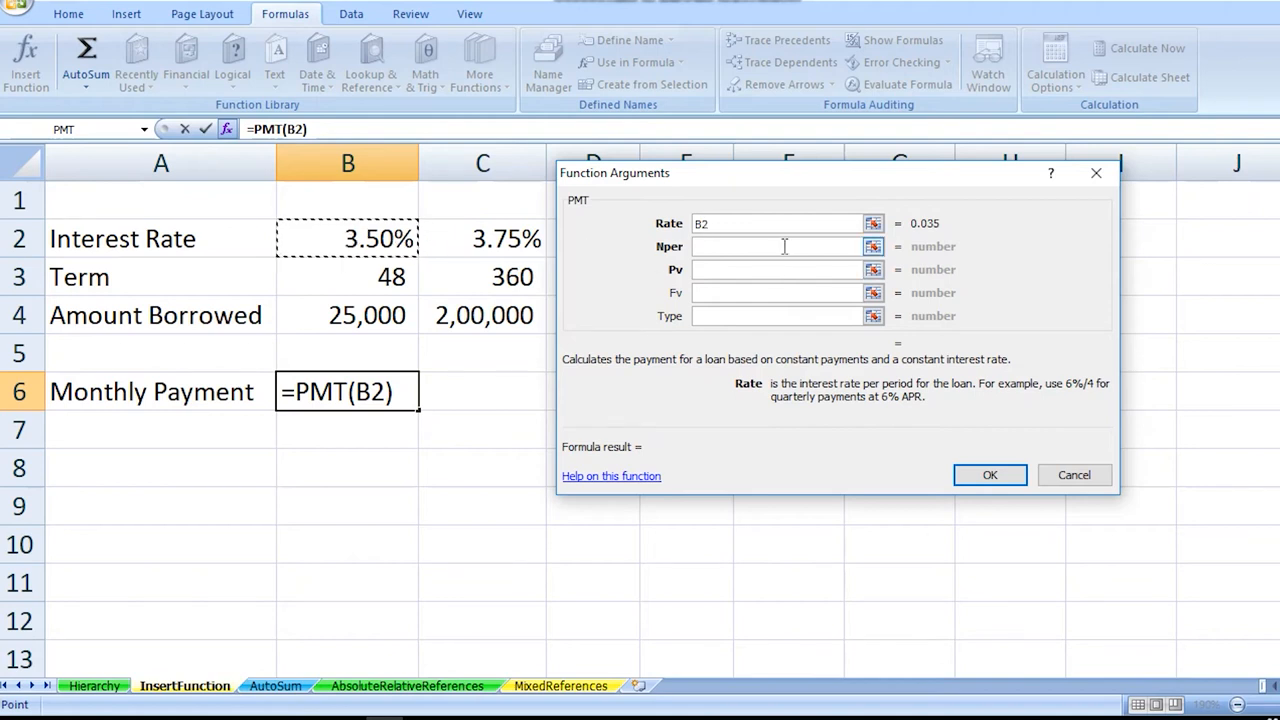
type("/")
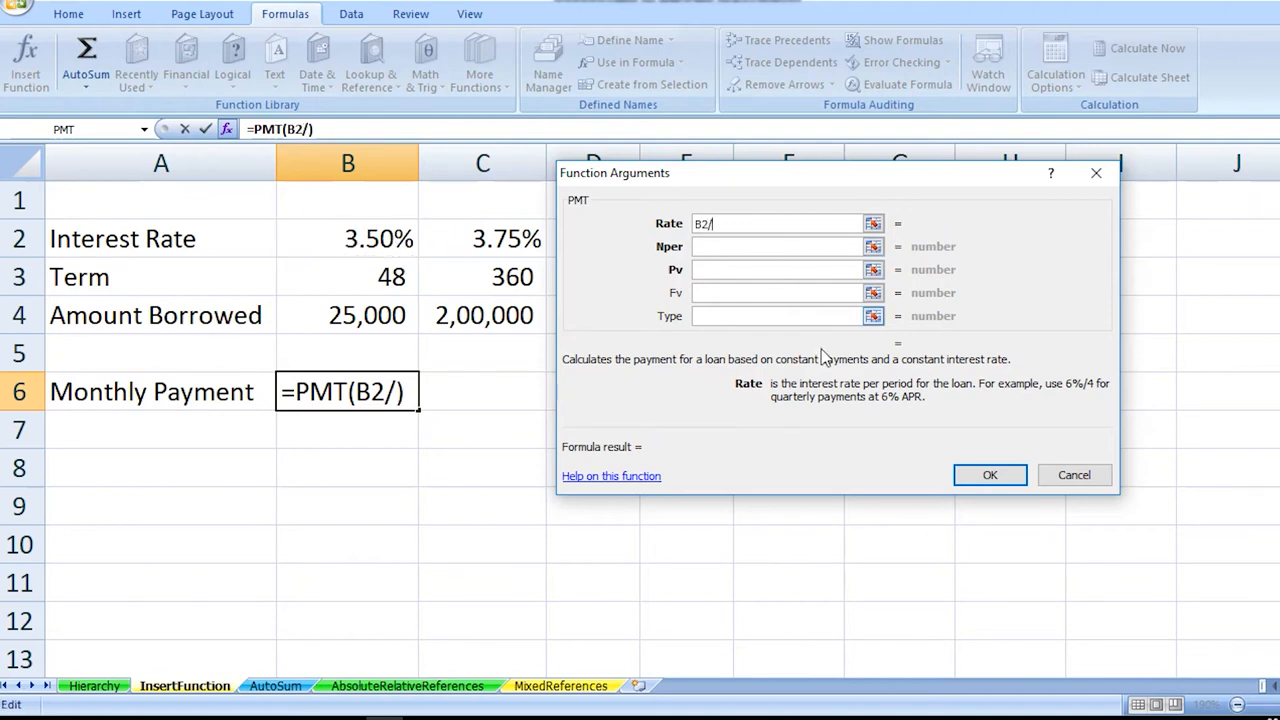
mouse_move(1070, 392)
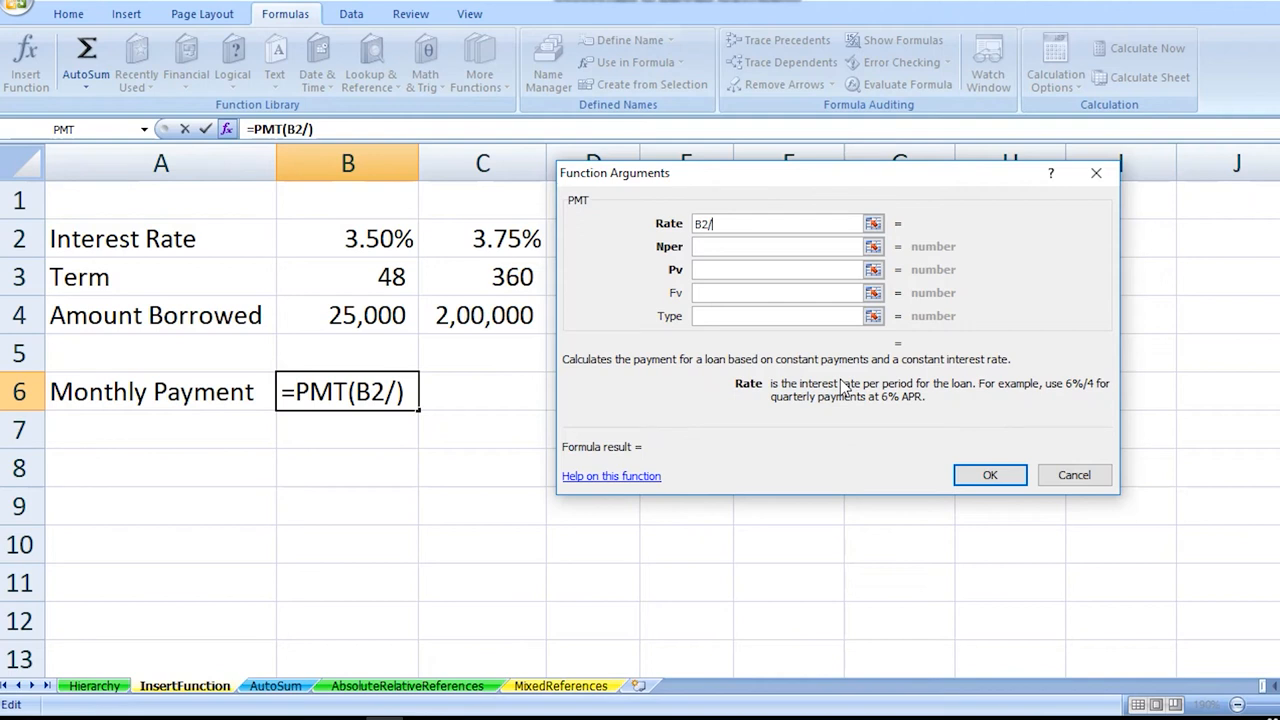
type("12")
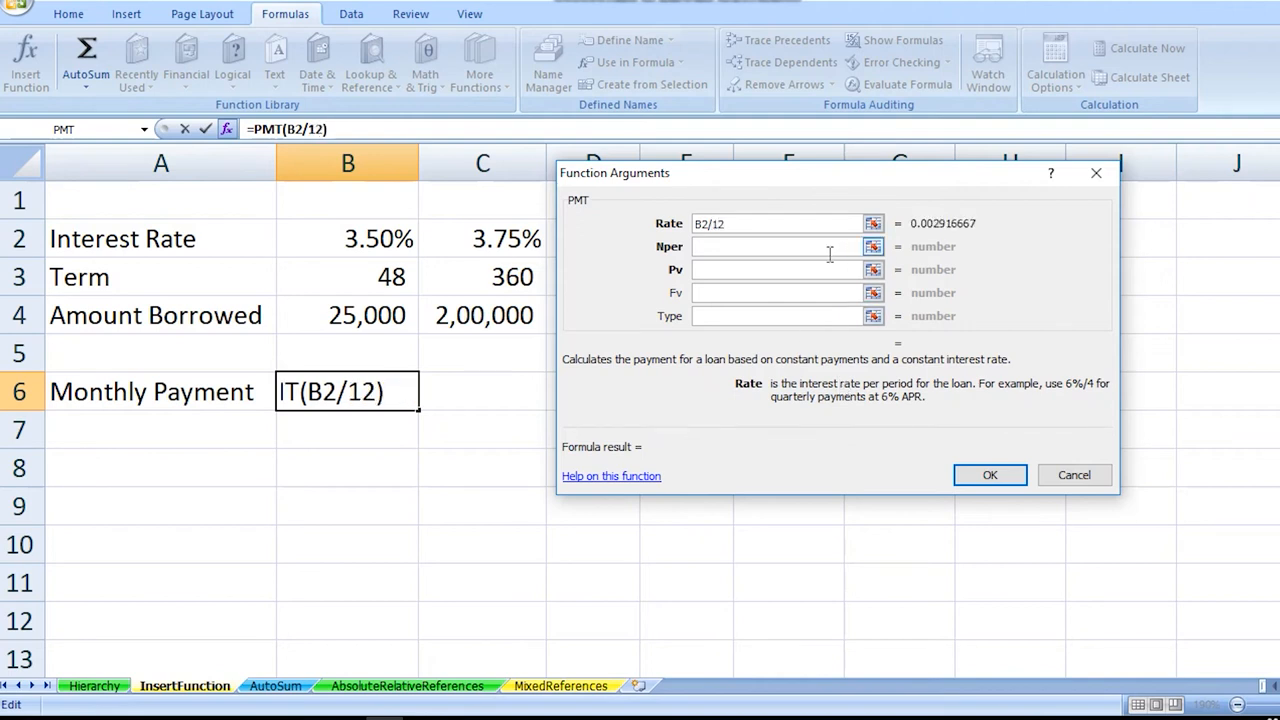
left_click(780, 246)
type("B3")
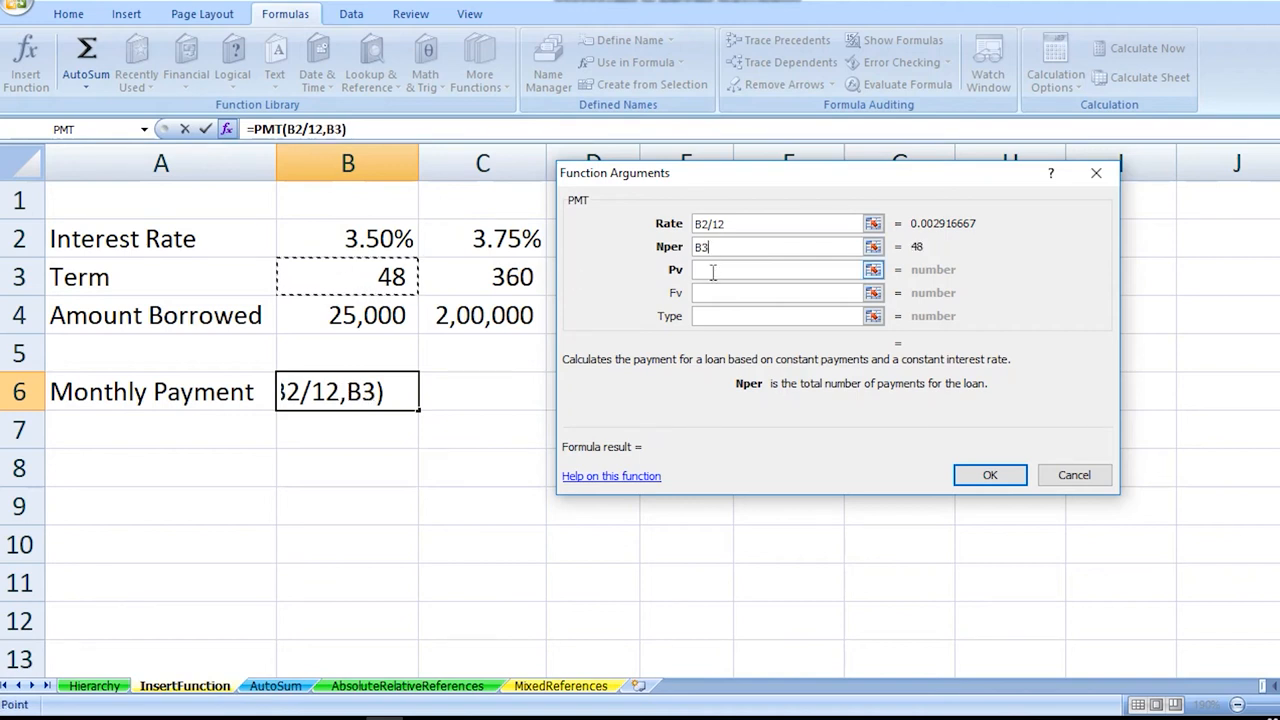
left_click(780, 268)
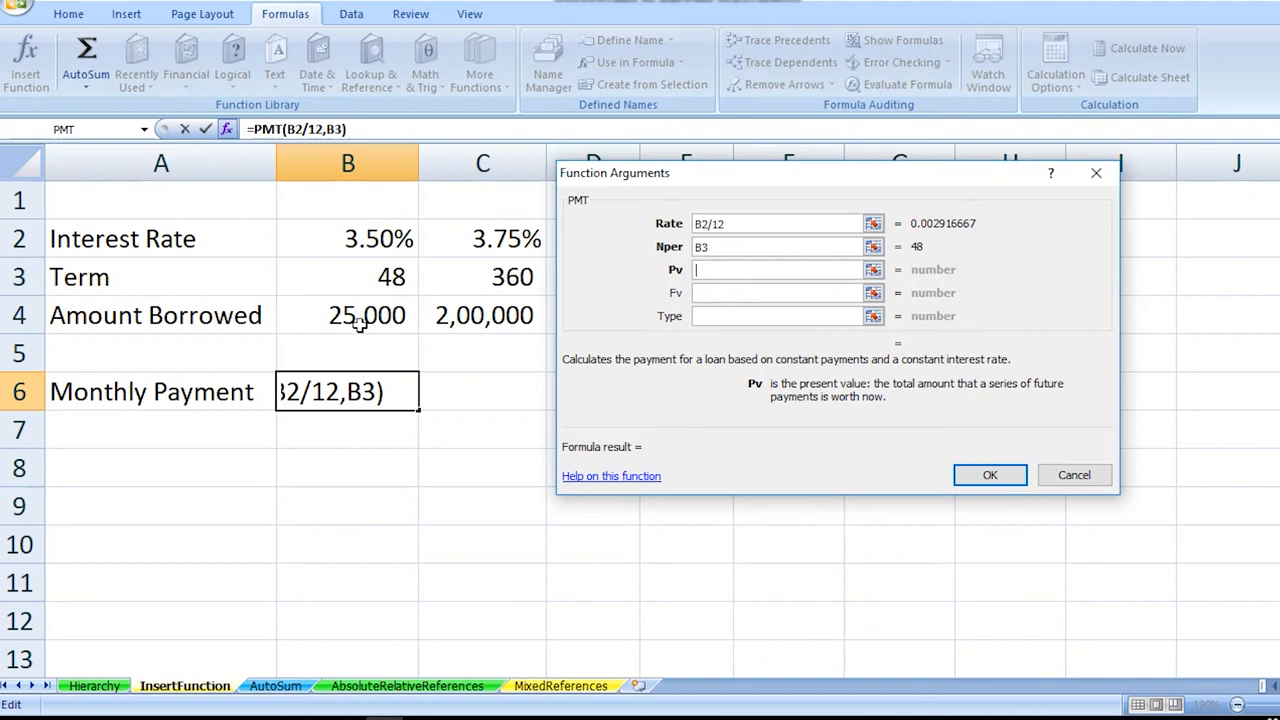
left_click(366, 316)
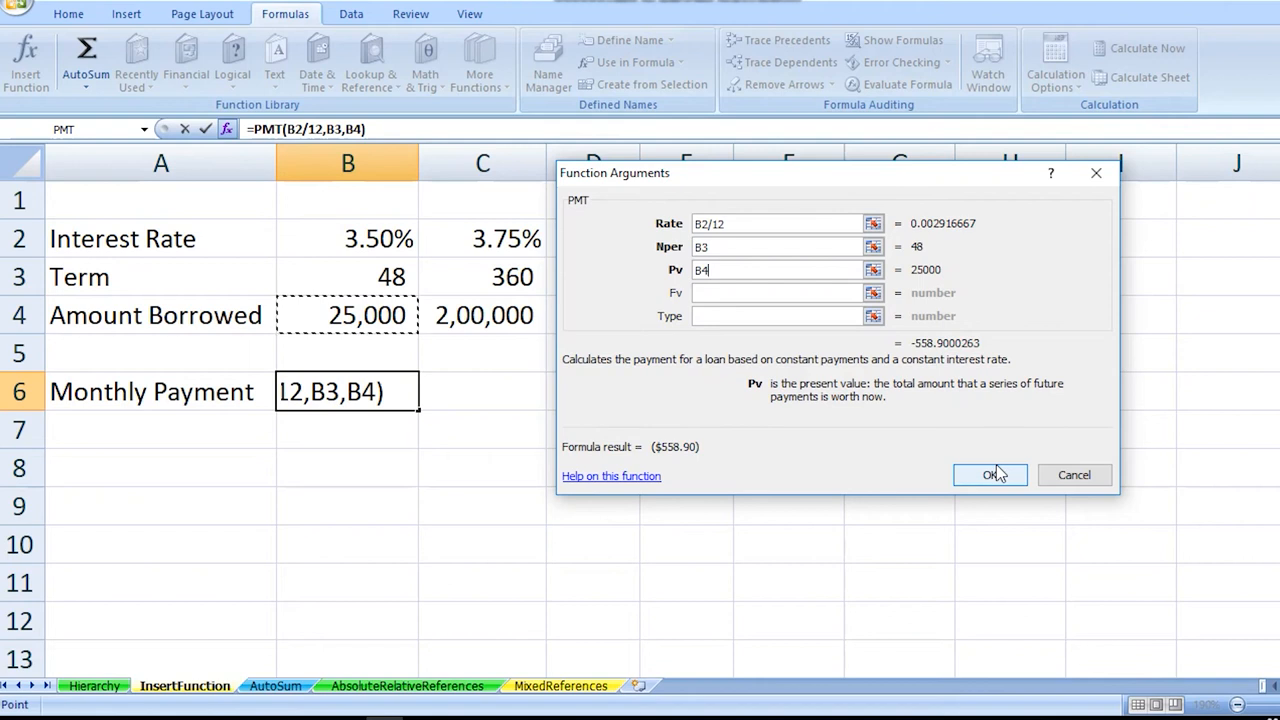
- Confirm the PMT formula and negate it so B6 shows a positive $558.90
left_click(990, 474)
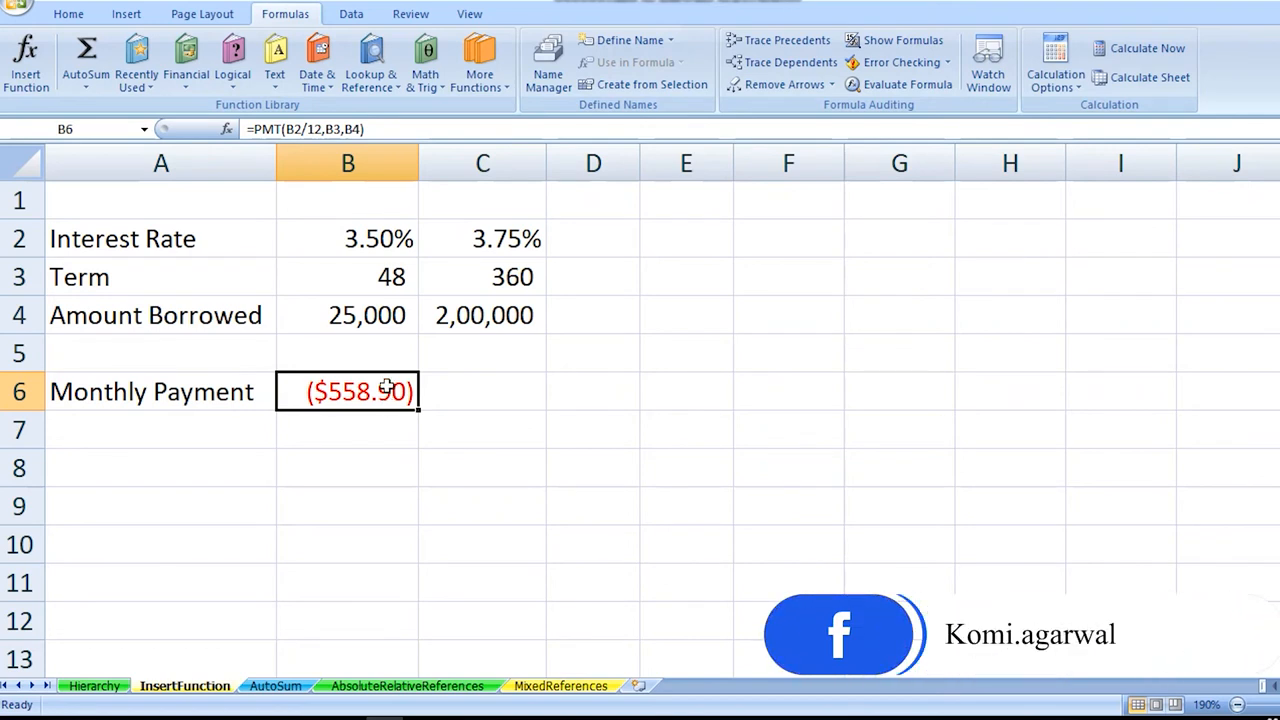
double_click(348, 390)
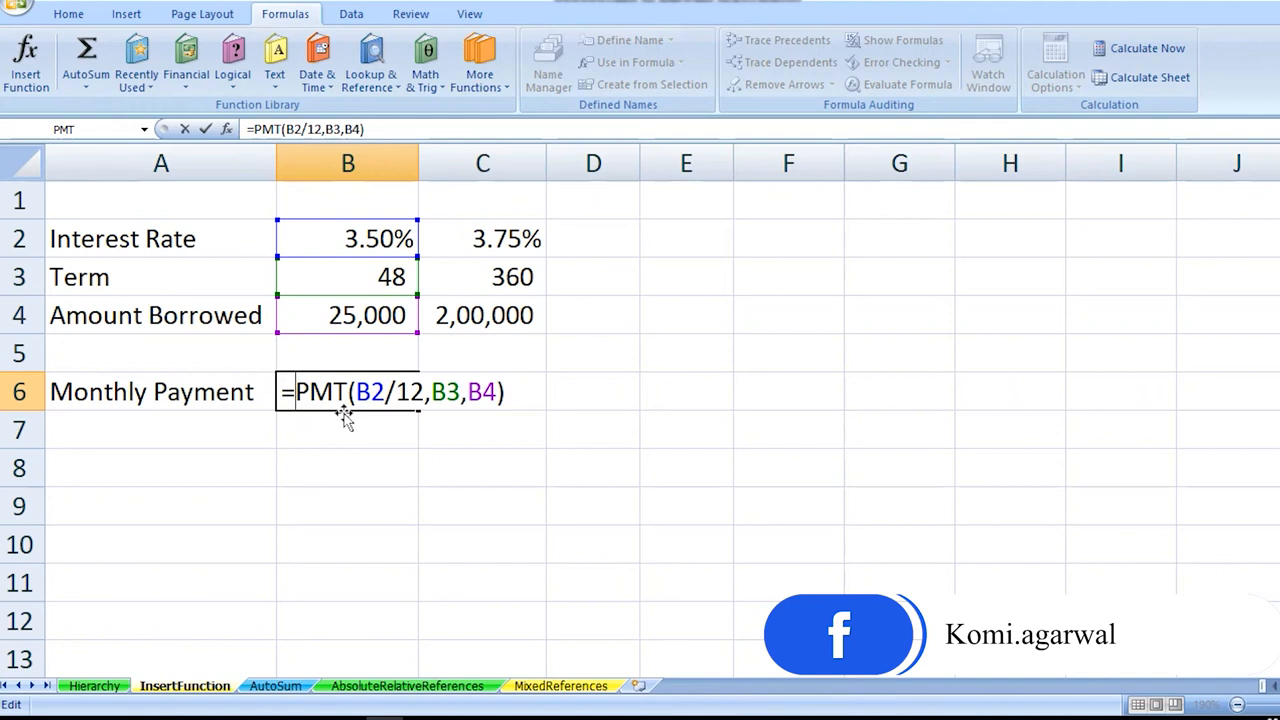
type("-")
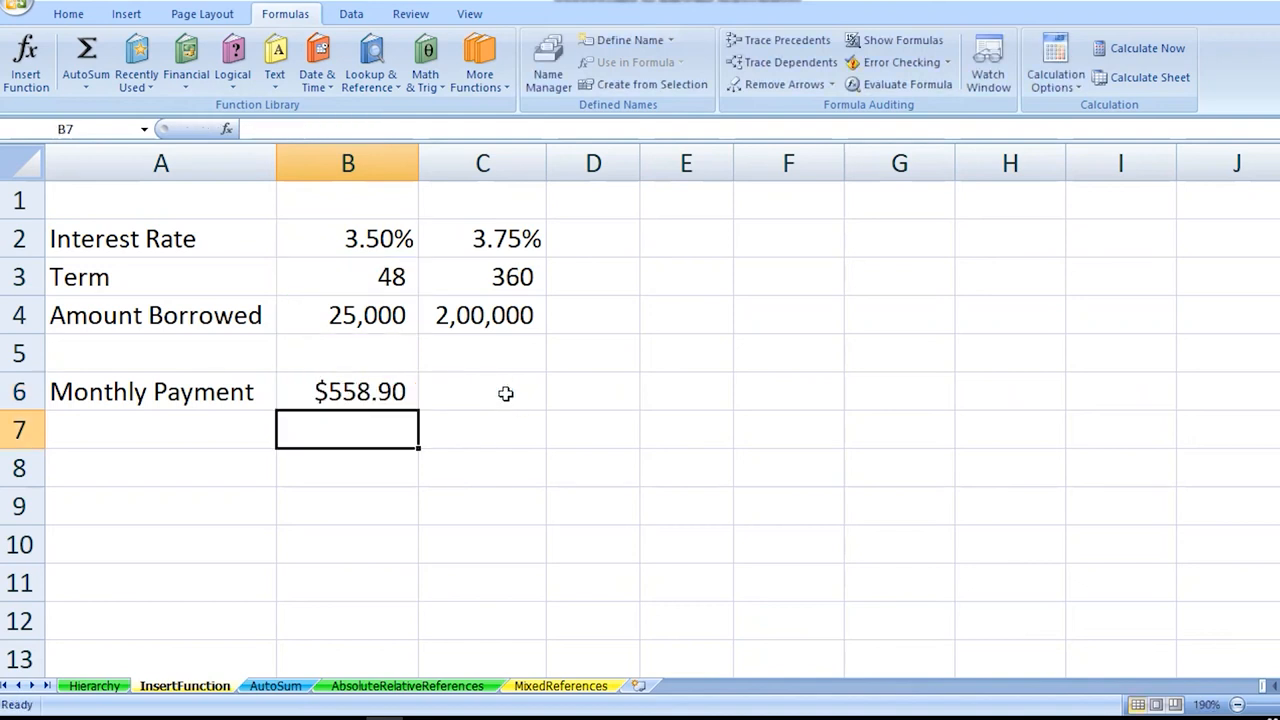
mouse_move(350, 388)
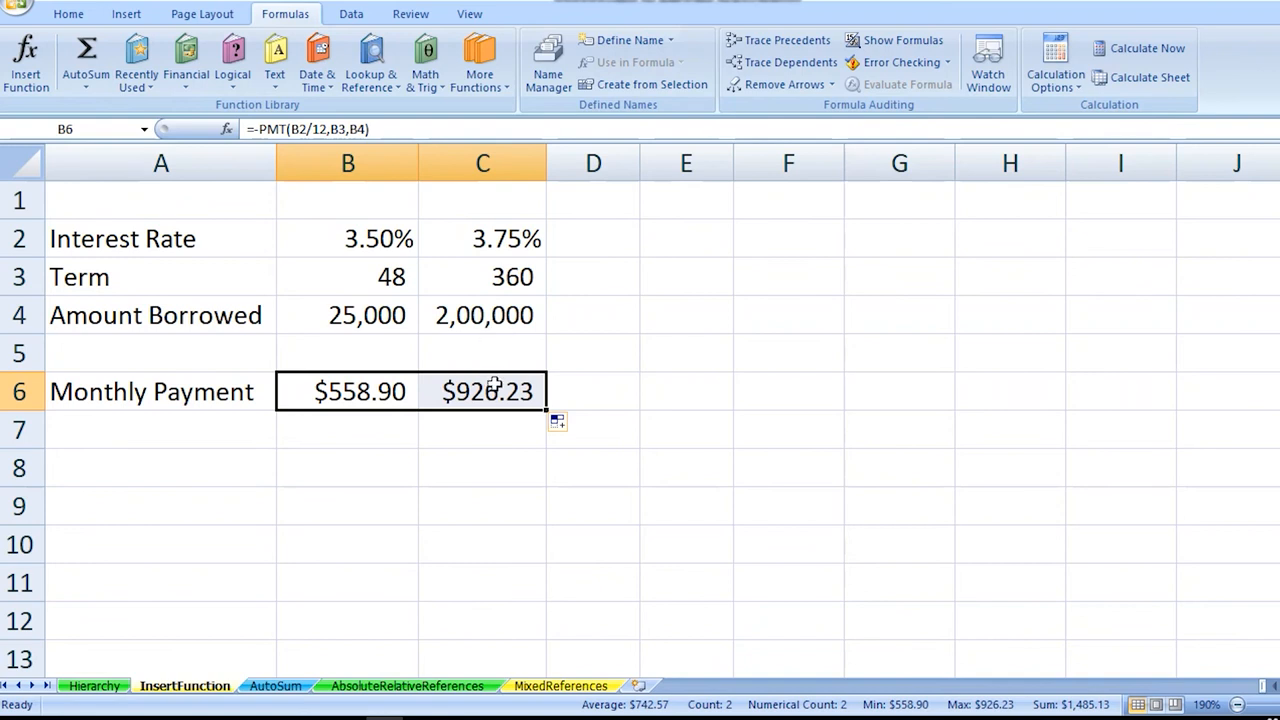
mouse_move(332, 432)
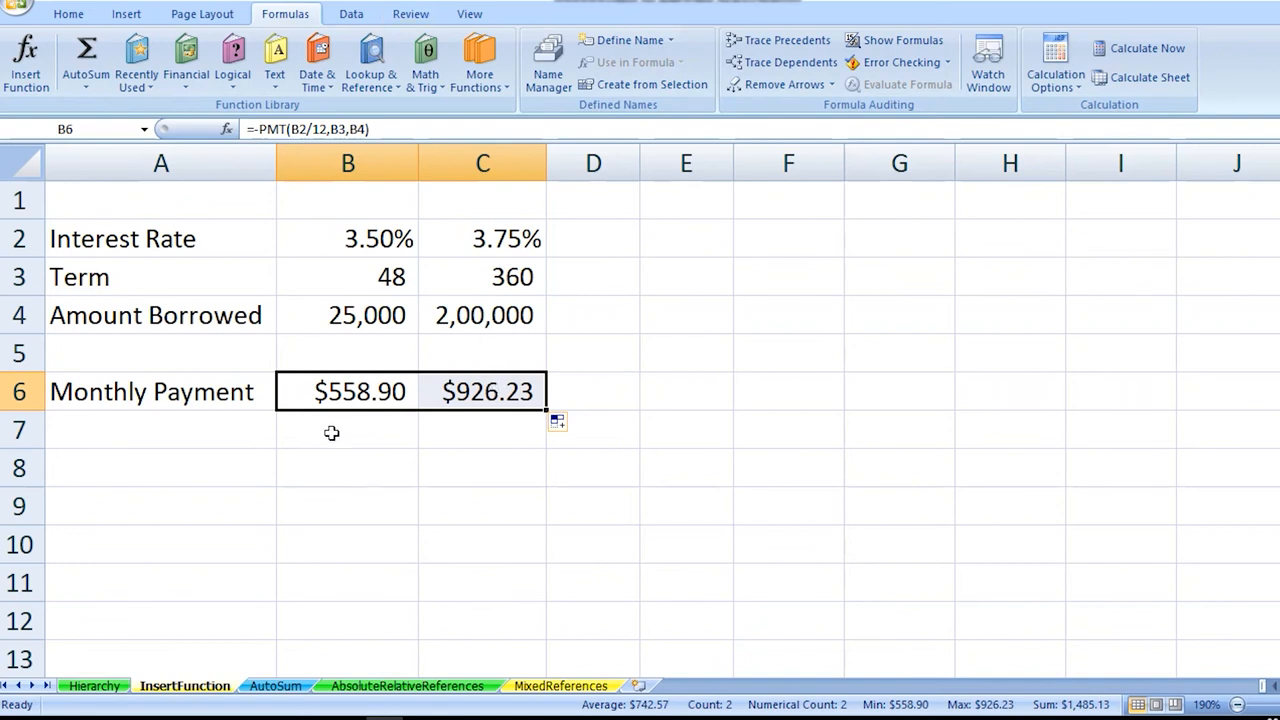
- Select B7 for the first loan's total payment after C6 shows $926.23
left_click(348, 430)
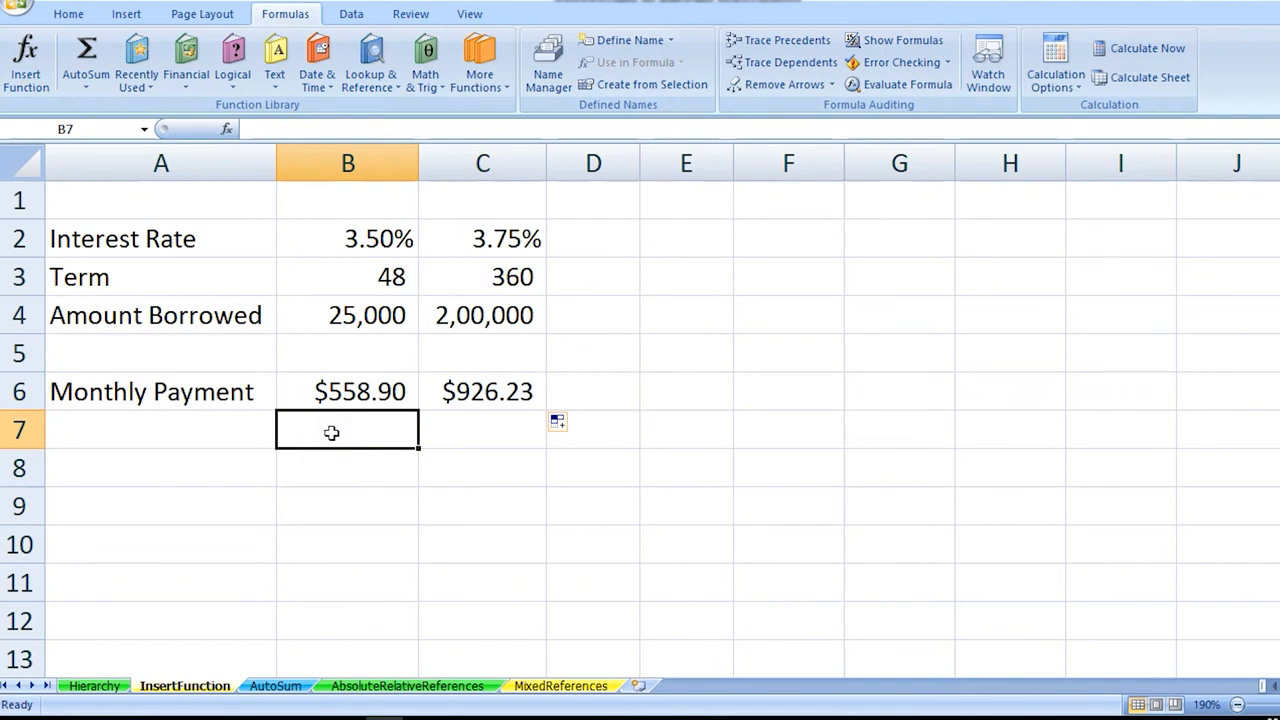
- Enter =B6*B3 in B7 to get the total payment 26,827.20
type("= B6")
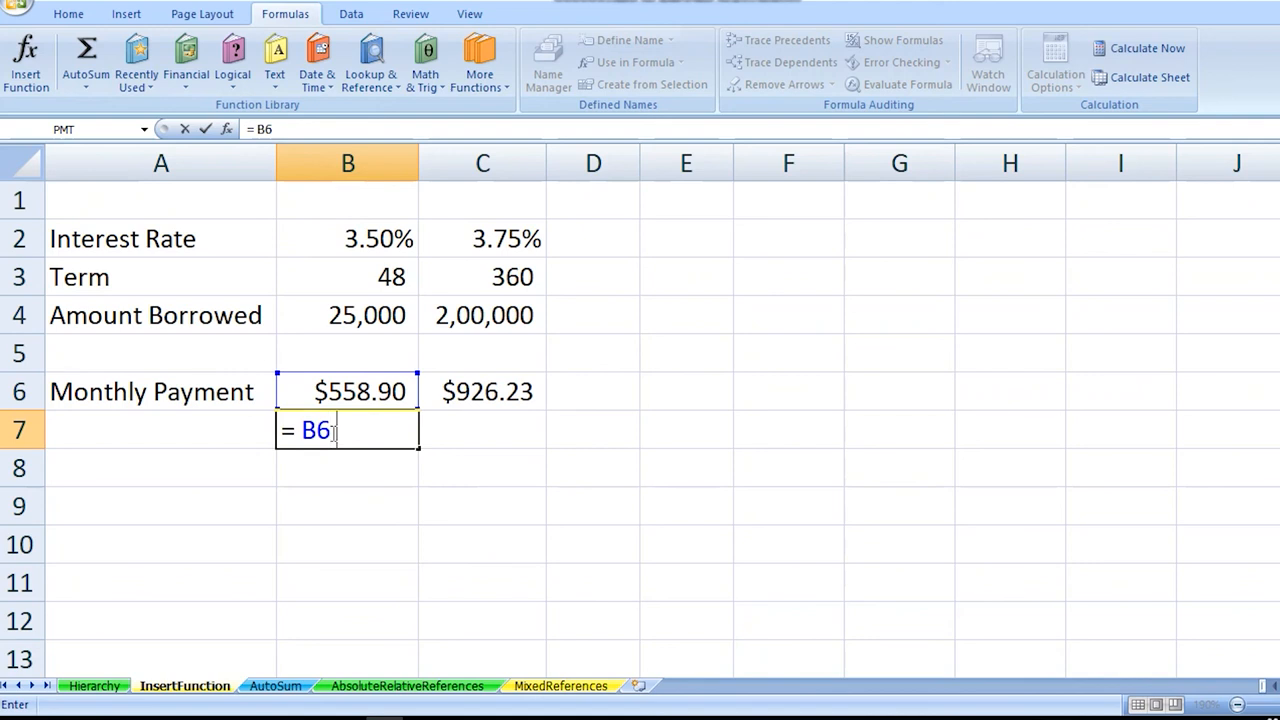
type("*")
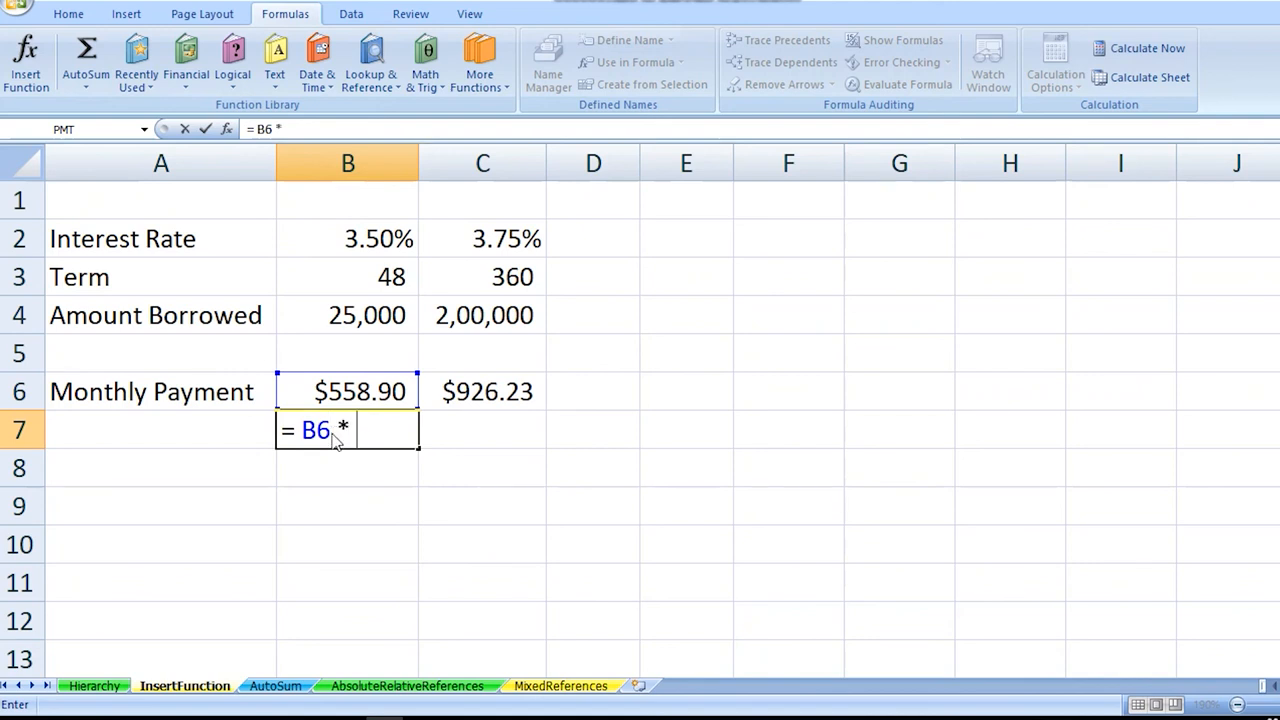
type("B")
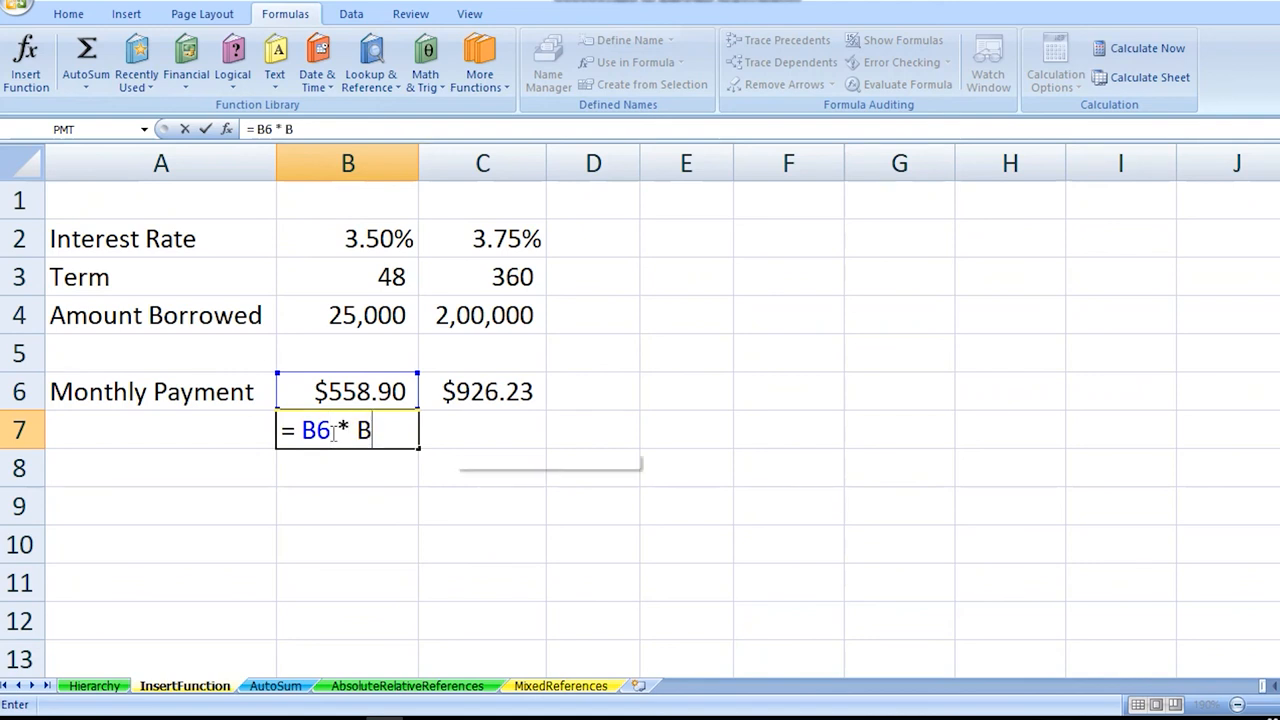
key("Return")
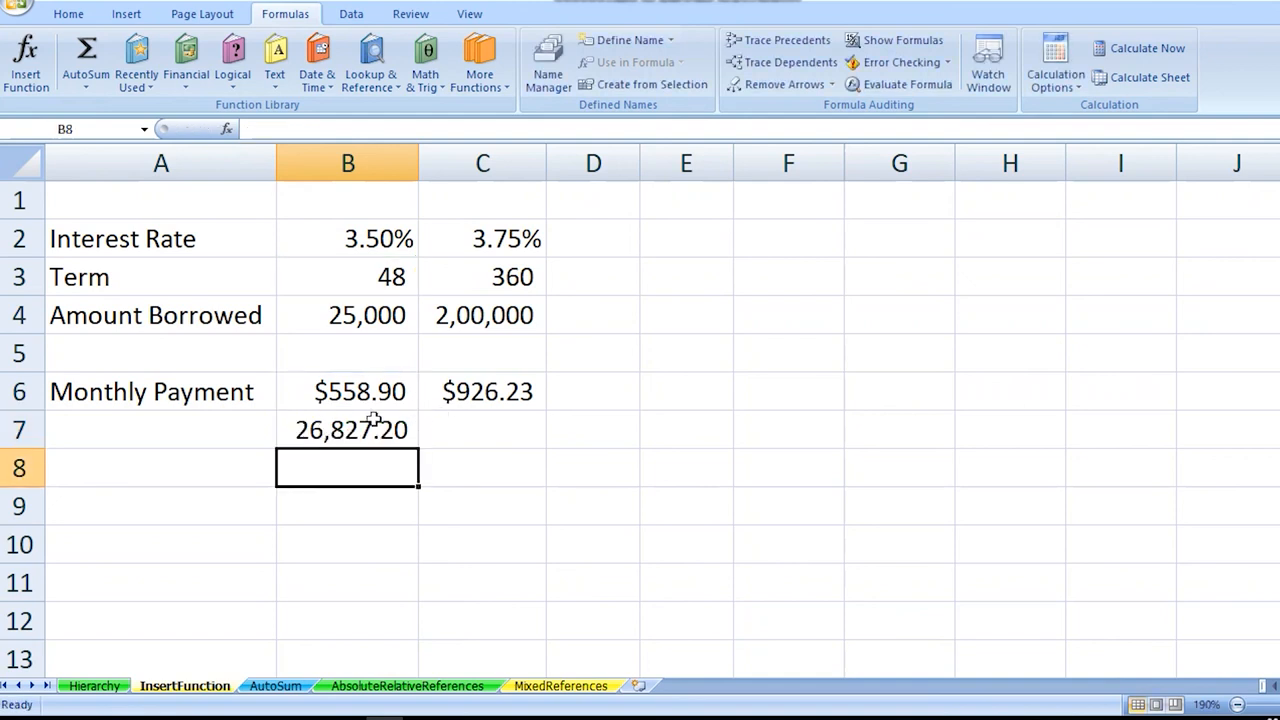
left_click(348, 428)
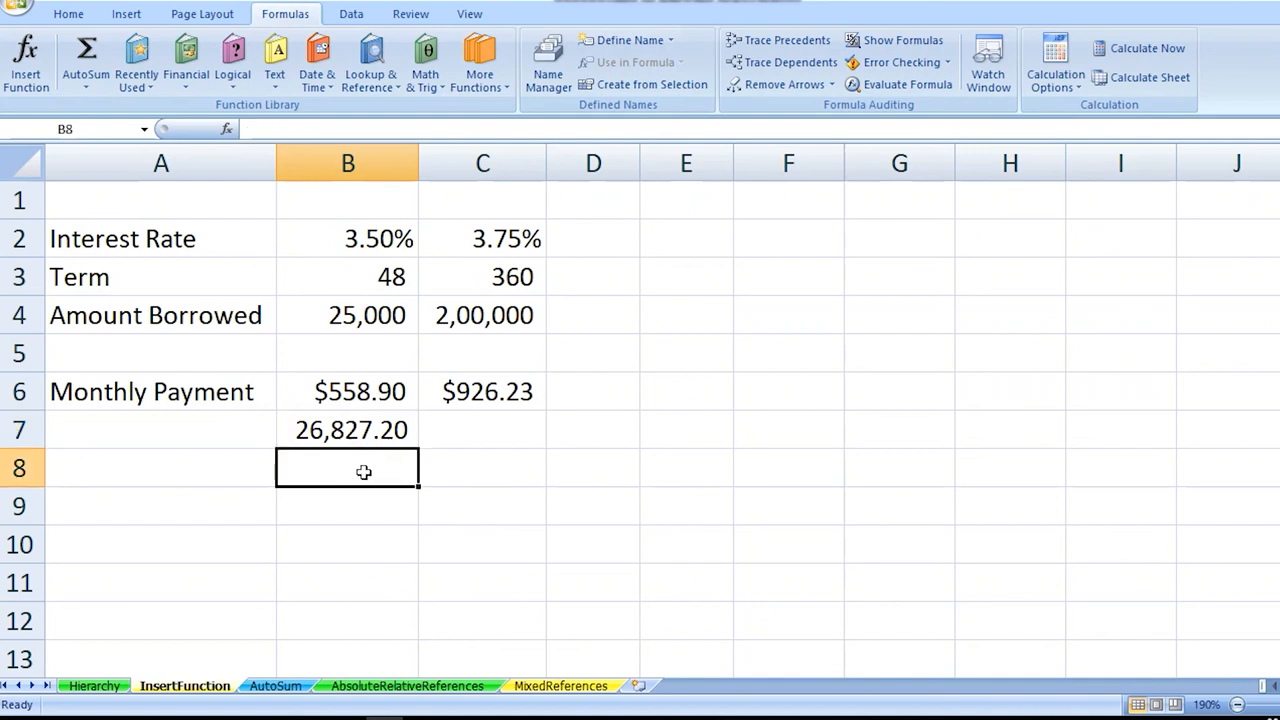
- Start a function in C7 for the second loan's total and browse the function list
left_click(482, 428)
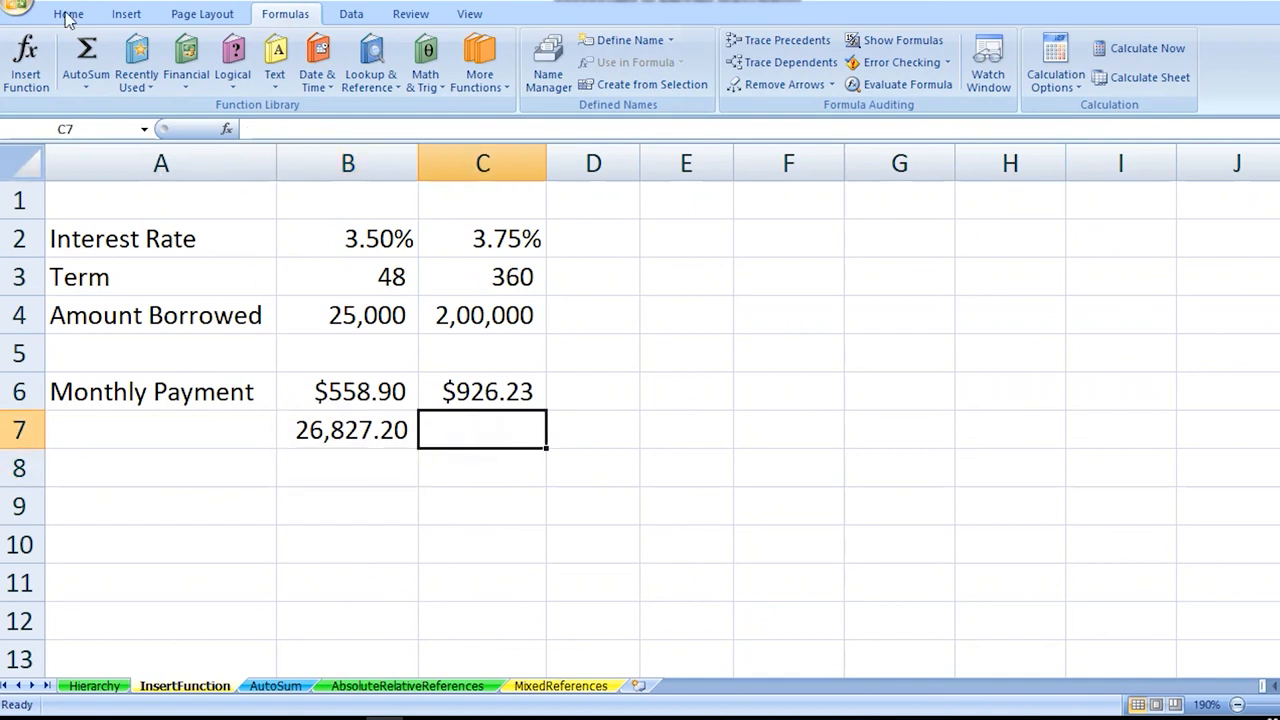
left_click(26, 60)
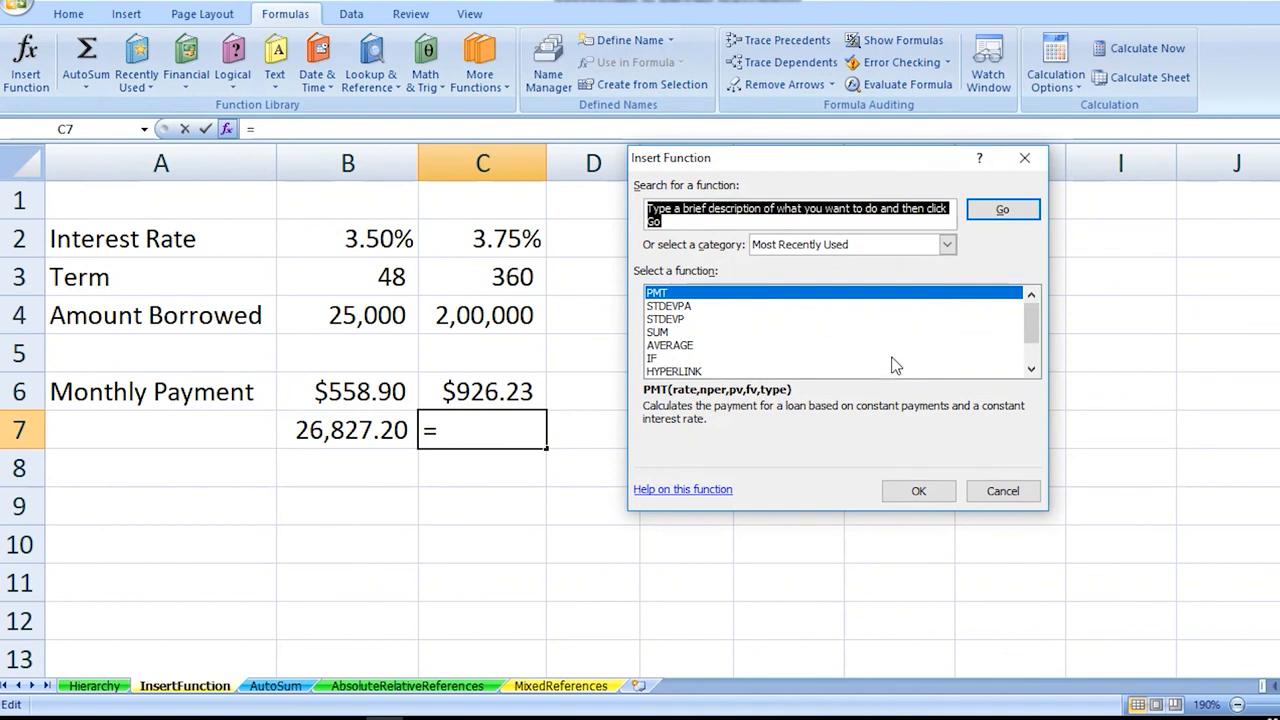
scroll("down", 3)
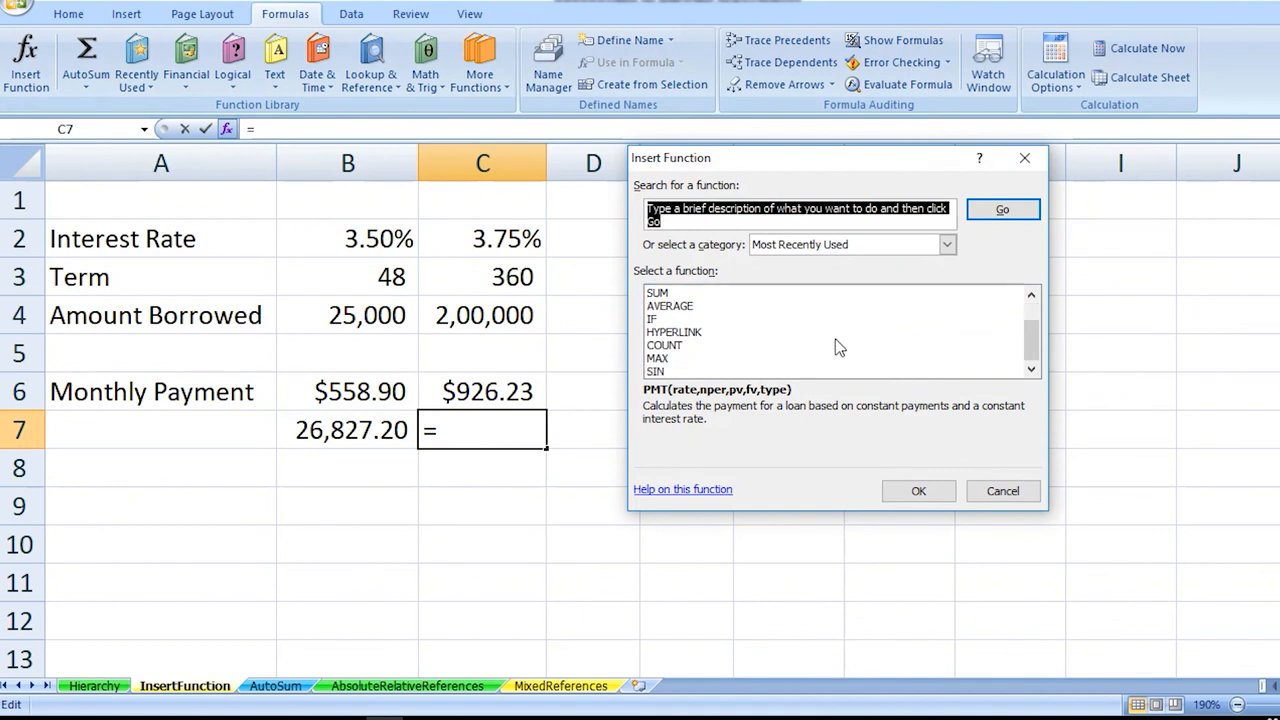